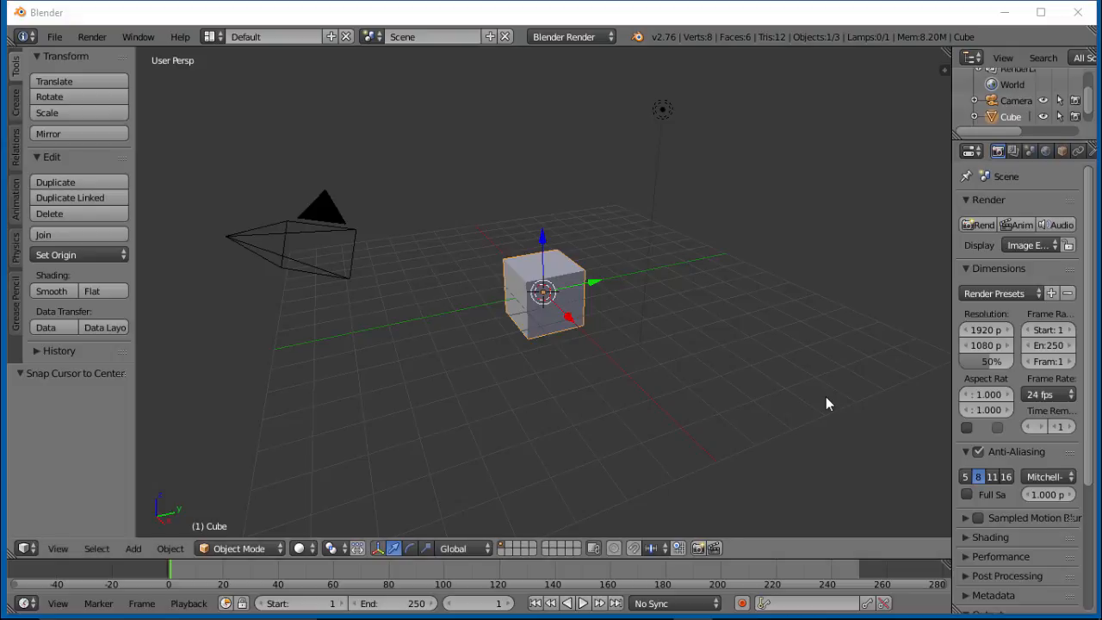
mouse_move(774, 394)
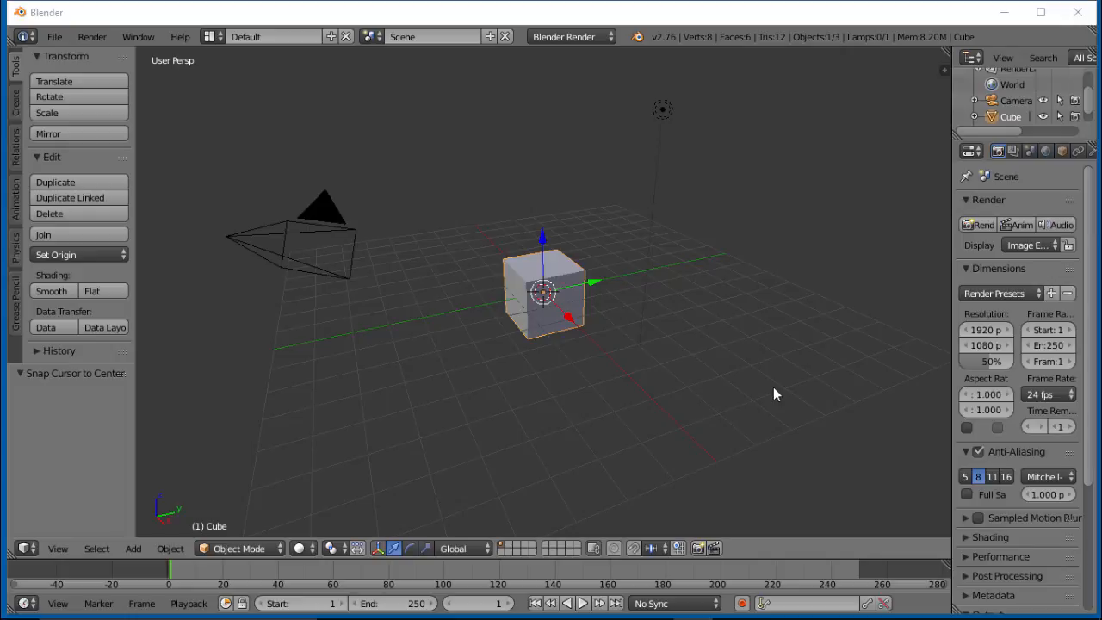
mouse_move(736, 396)
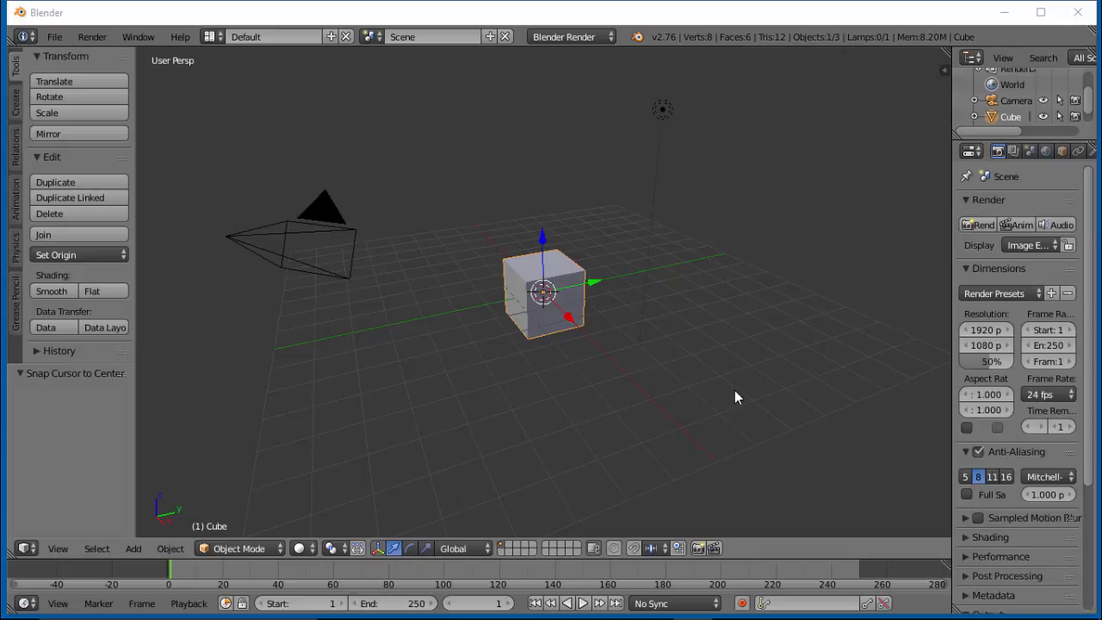
mouse_move(568, 314)
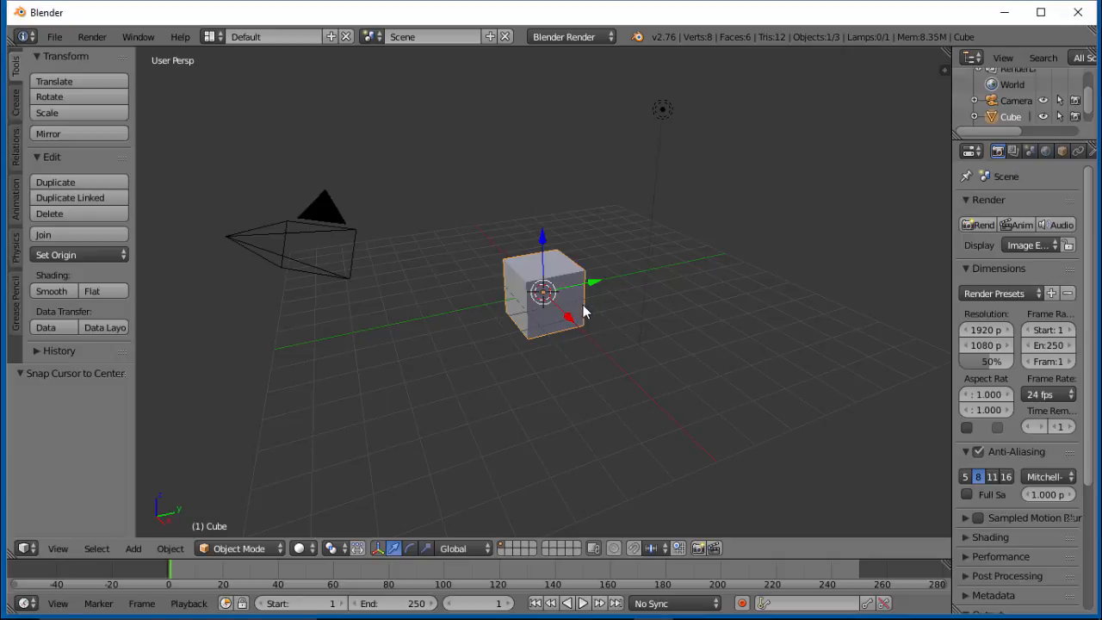
mouse_move(343, 490)
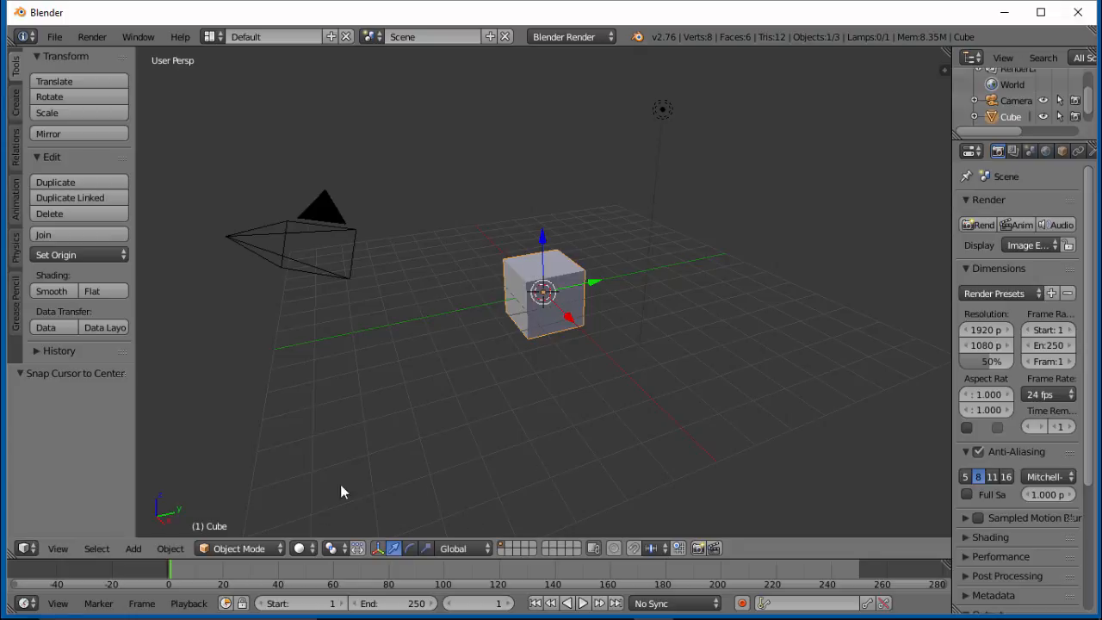
mouse_move(420, 475)
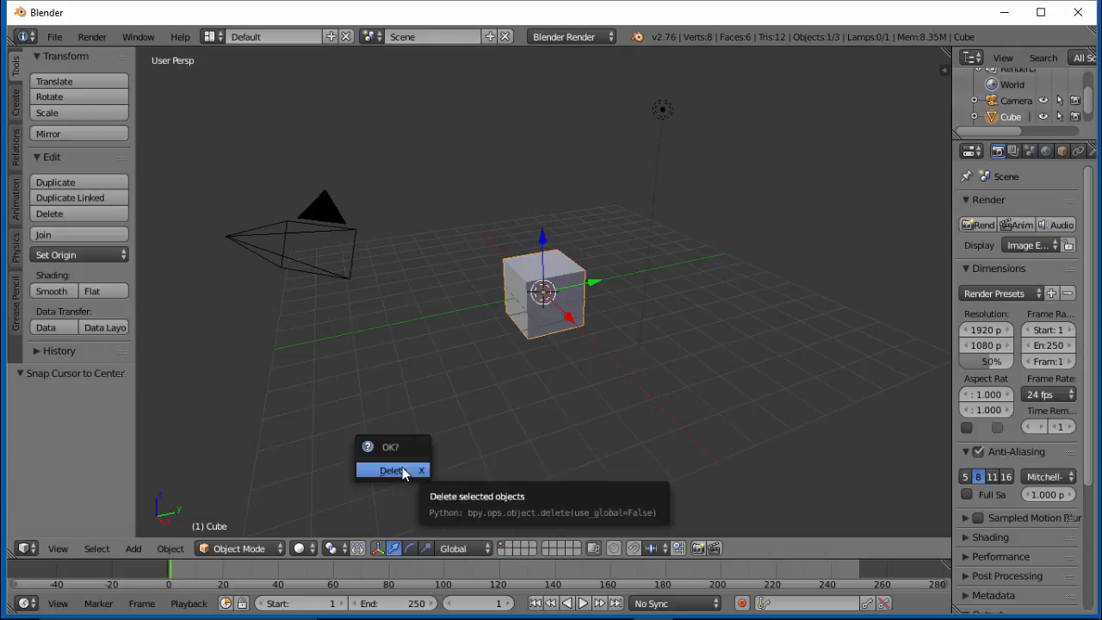
- Delete the default cube and add a new radius-1 cube at the origin
click(390, 470)
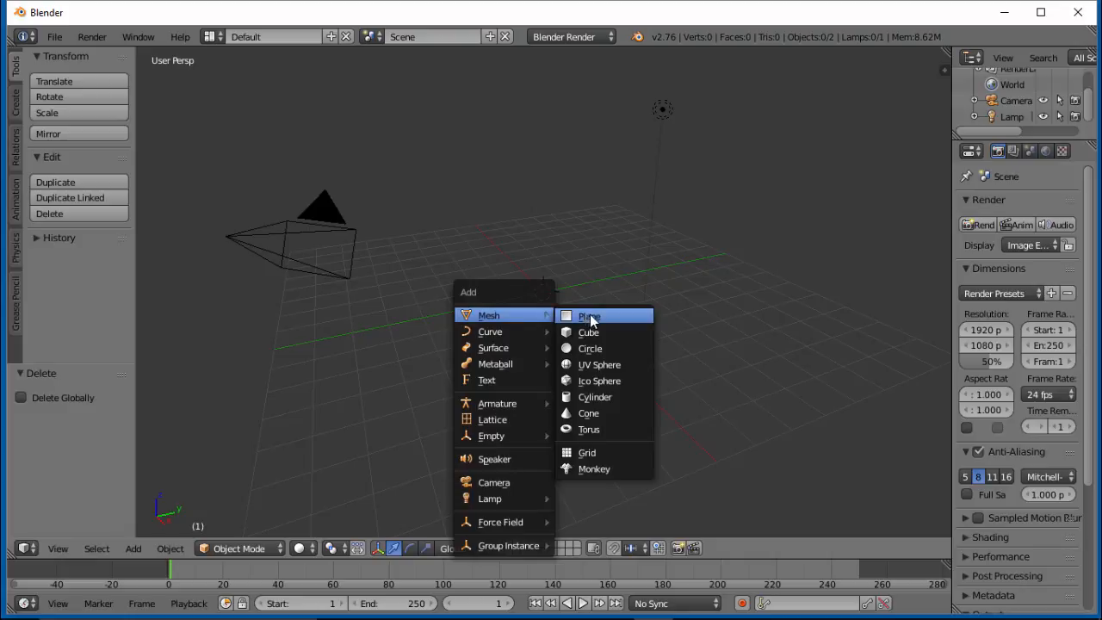
click(588, 332)
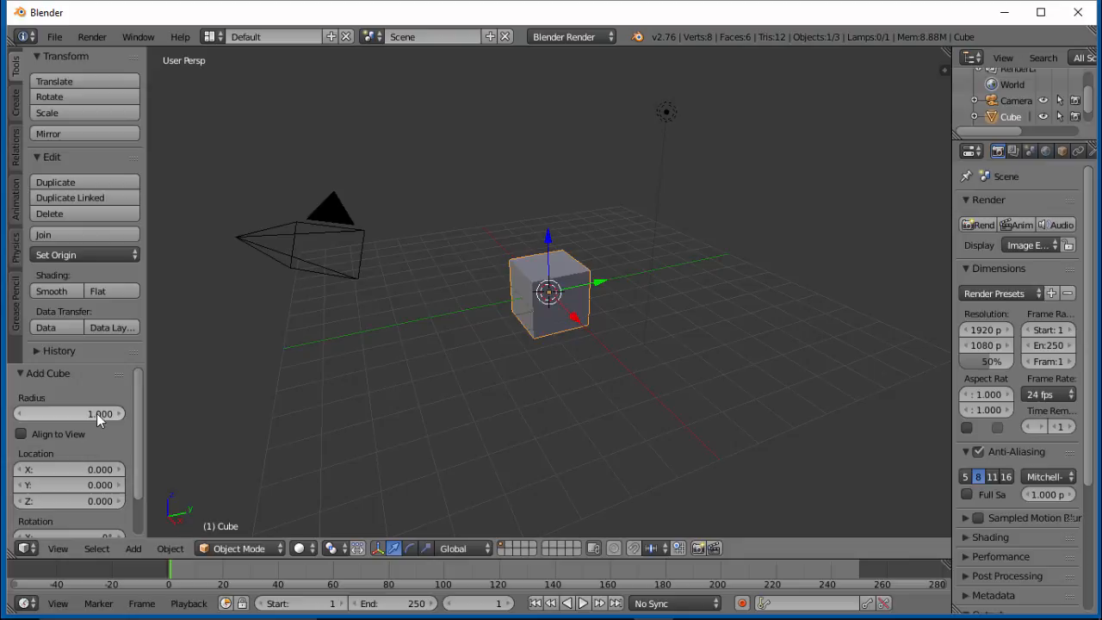
mouse_move(99, 413)
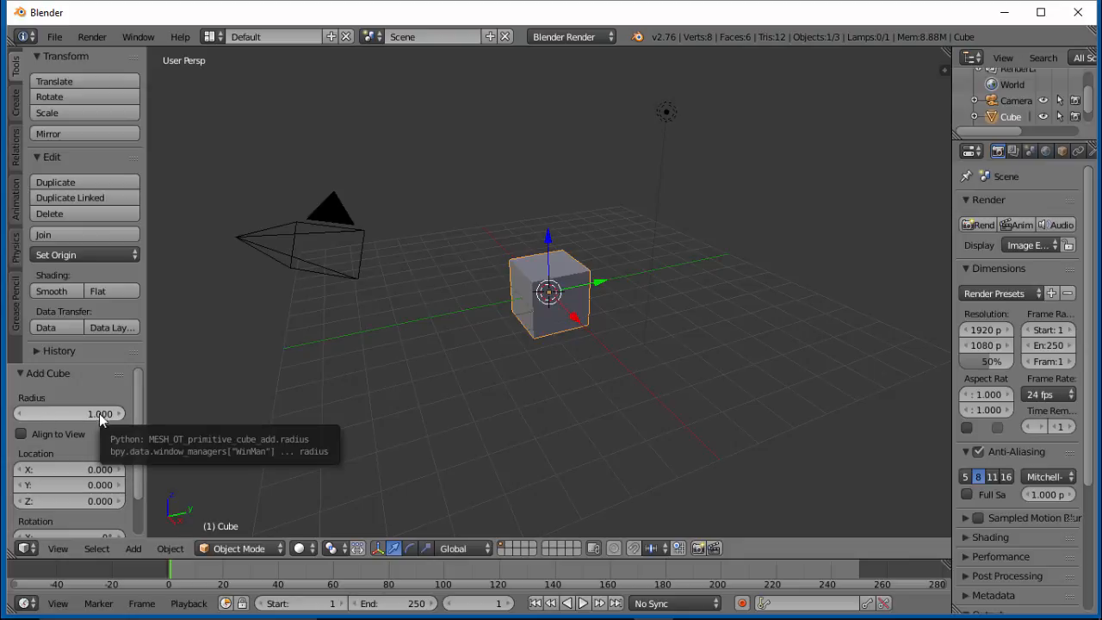
mouse_move(97, 421)
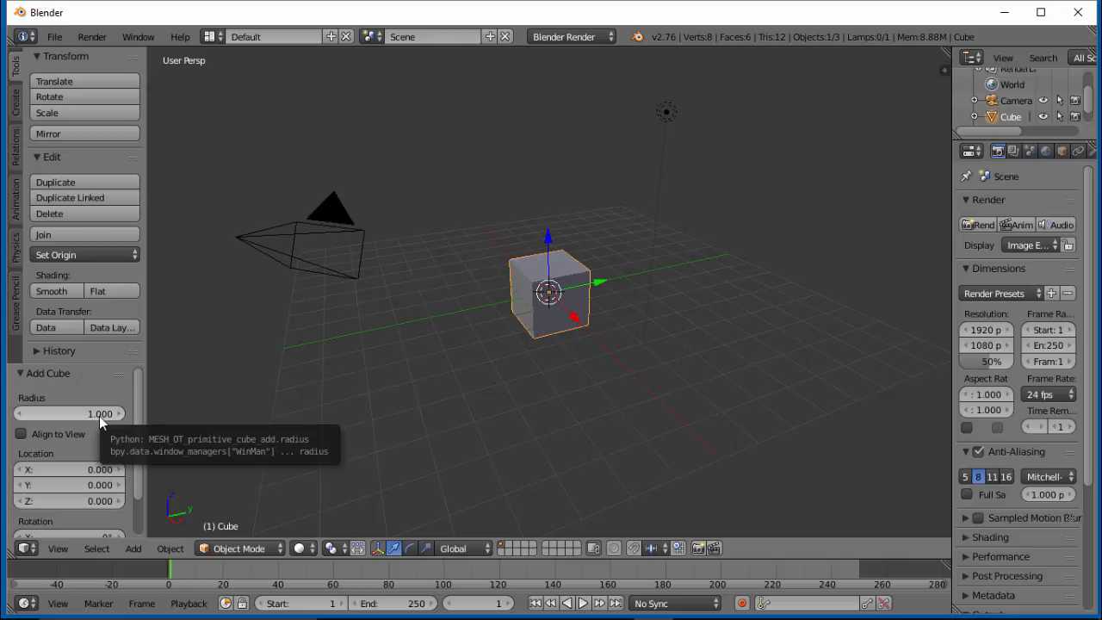
mouse_move(375, 370)
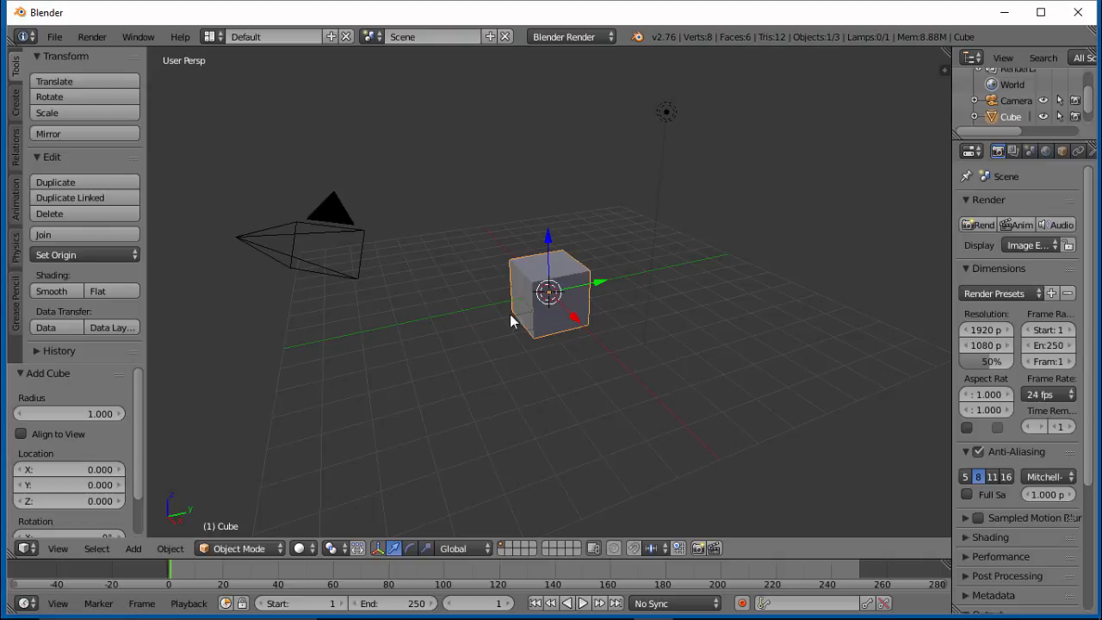
mouse_move(538, 380)
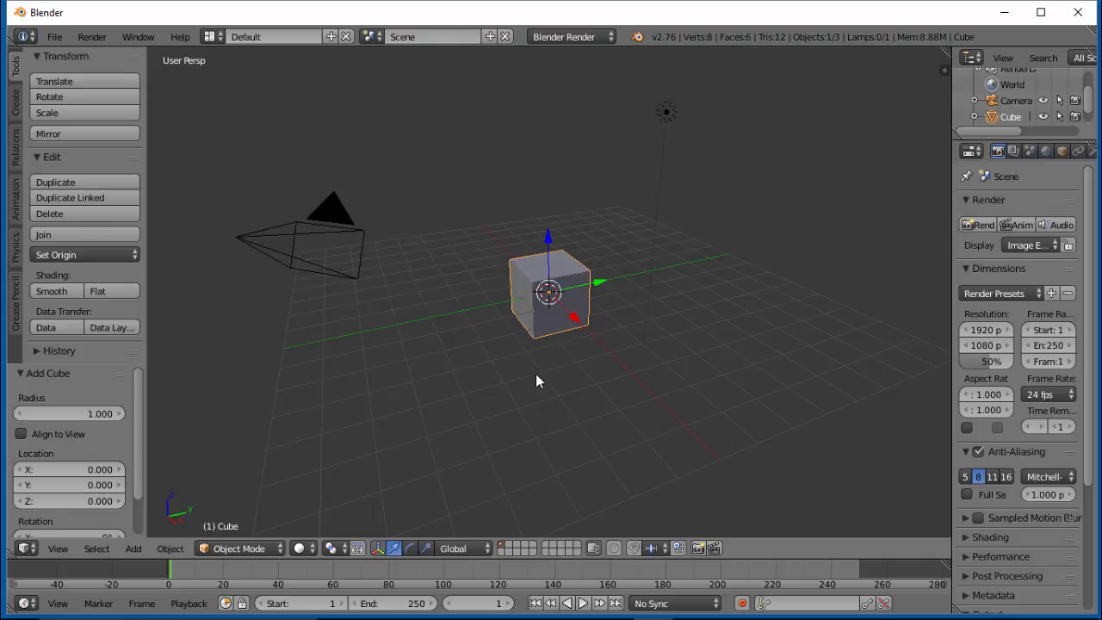
- Delete the cube and add a 32-segment, 16-ring UV sphere at the origin
click(49, 212)
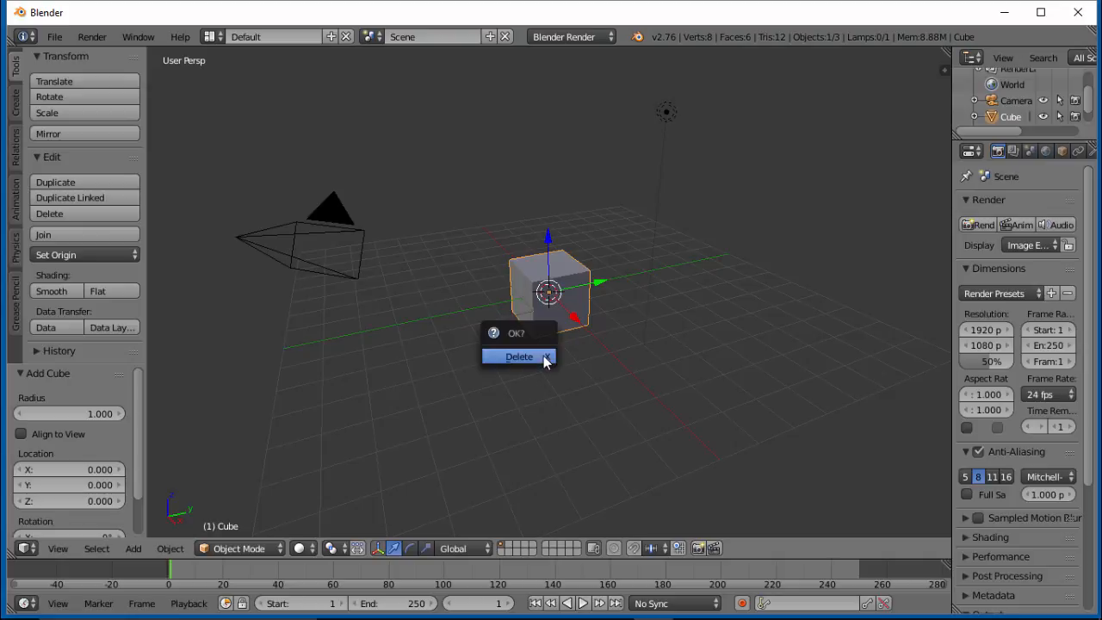
click(518, 356)
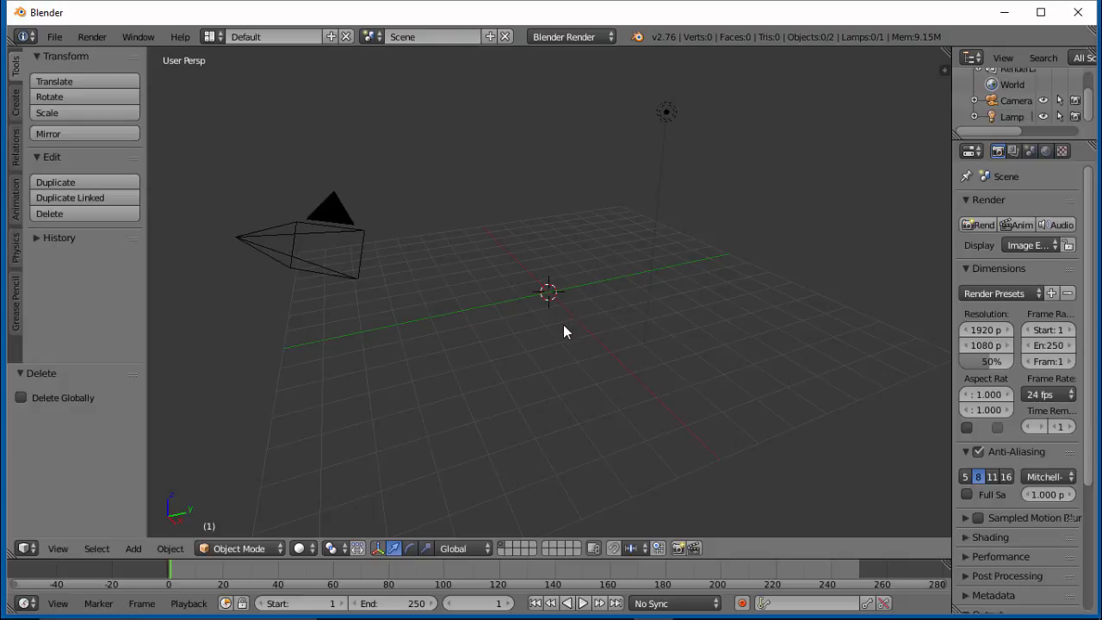
click(132, 548)
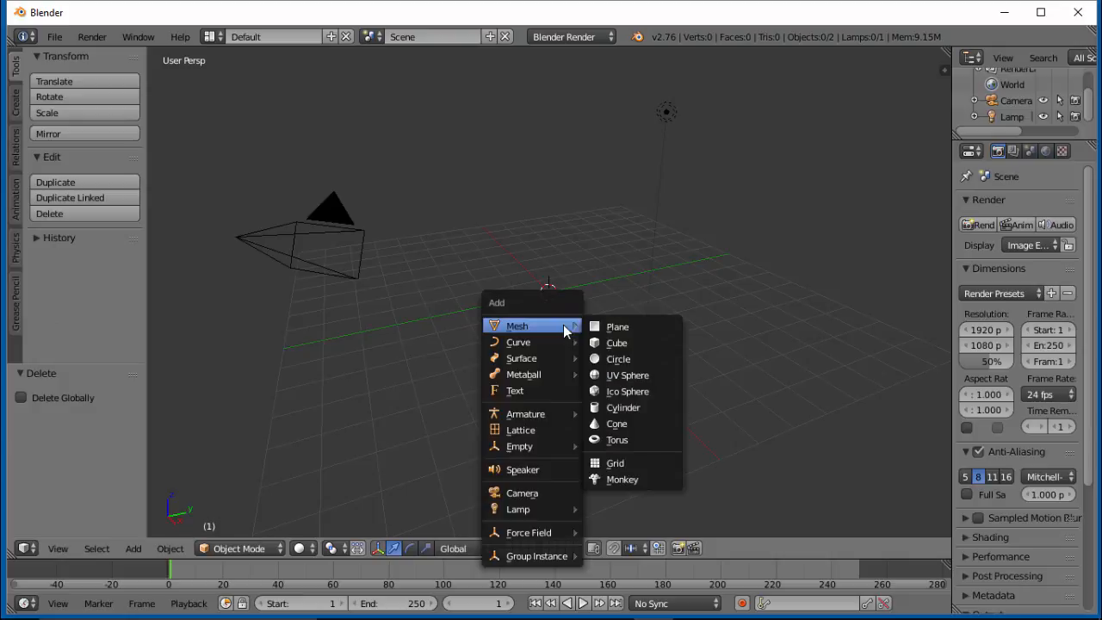
click(628, 374)
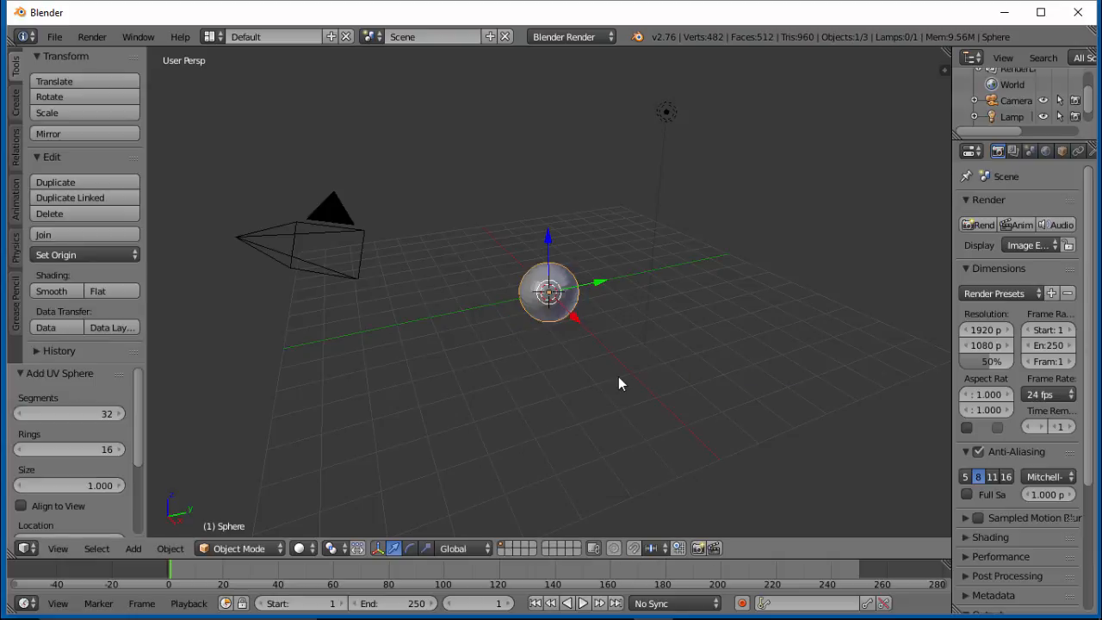
mouse_move(697, 56)
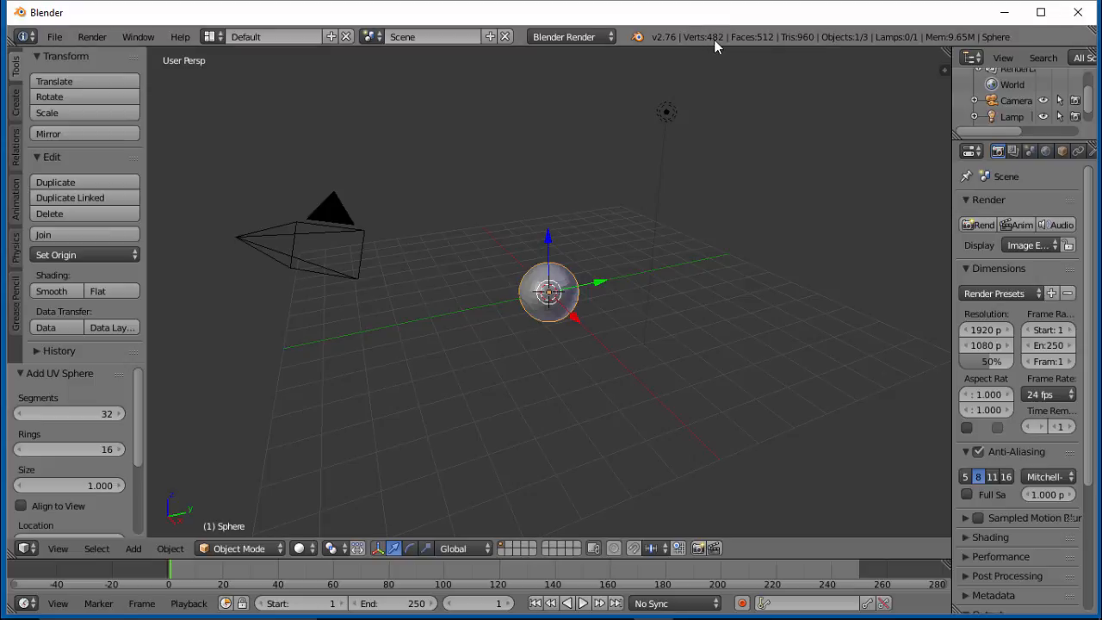
mouse_move(760, 47)
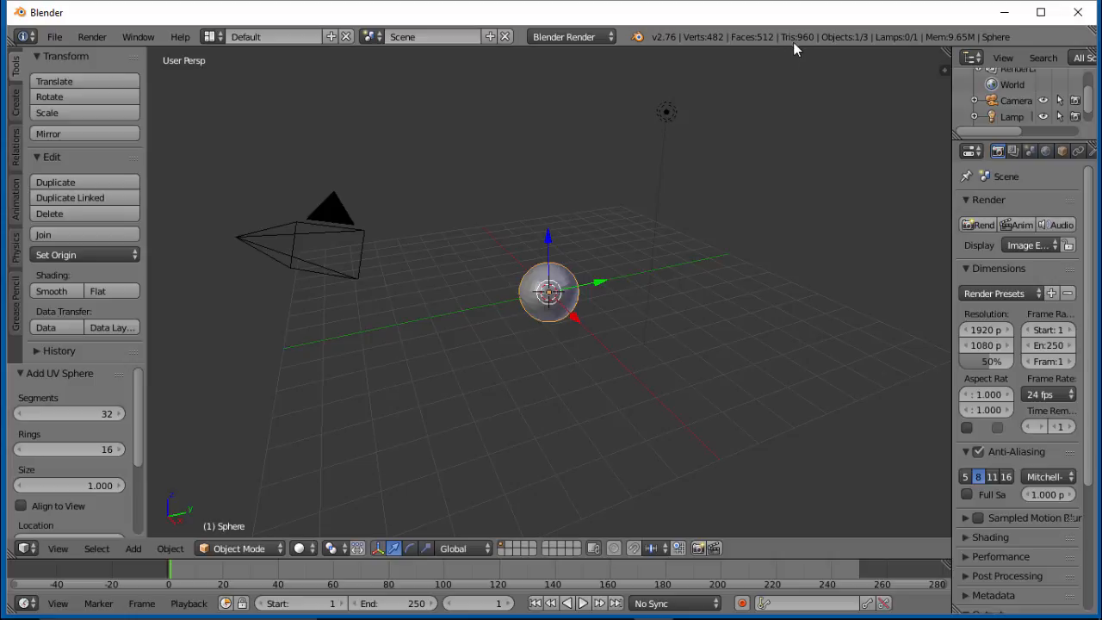
mouse_move(810, 45)
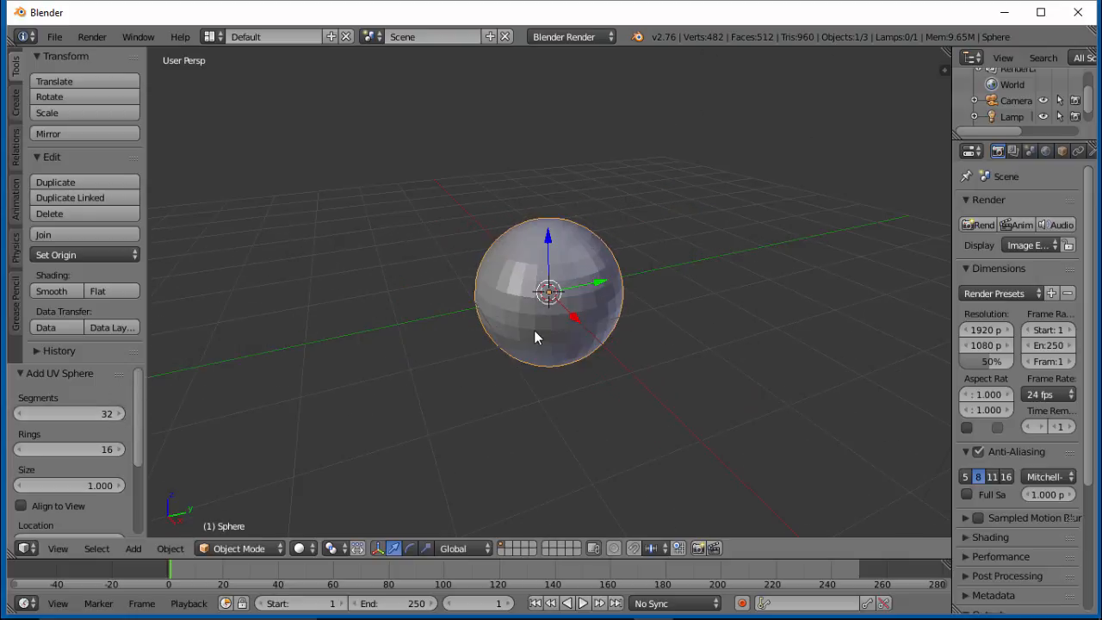
- Set the new UV sphere to 64 segments and 32 rings
scroll(up, 3)
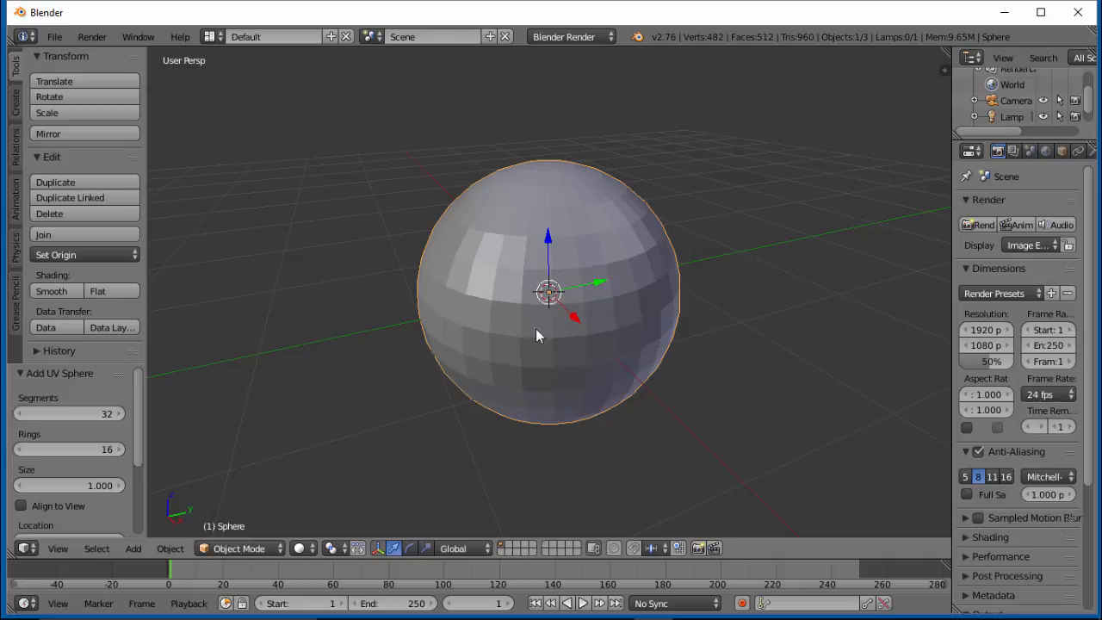
mouse_move(110, 413)
text(64)
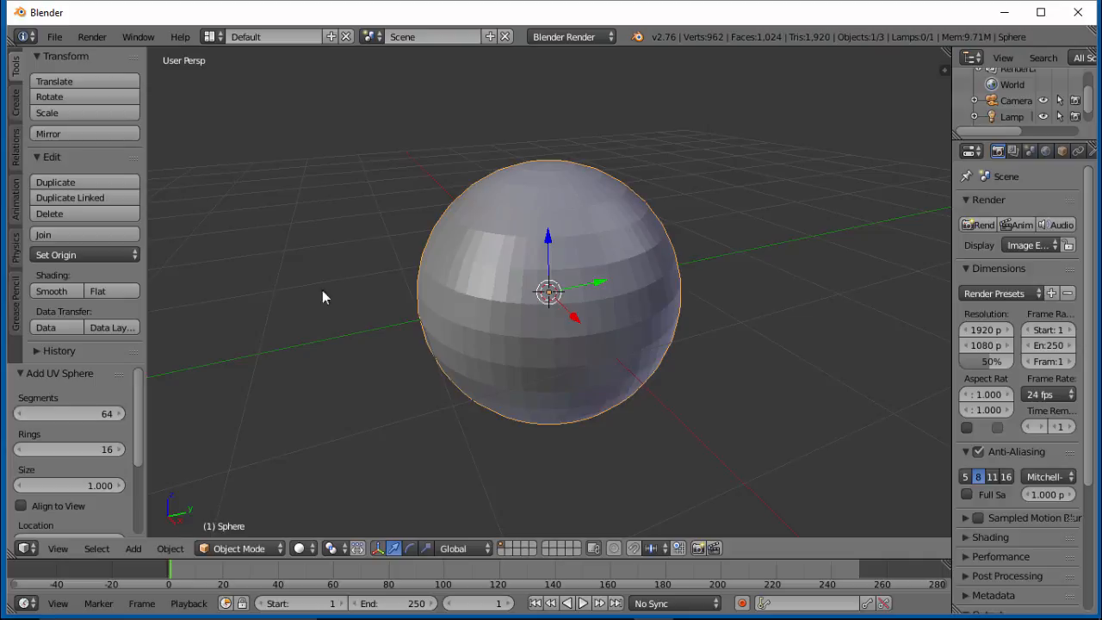
mouse_move(756, 45)
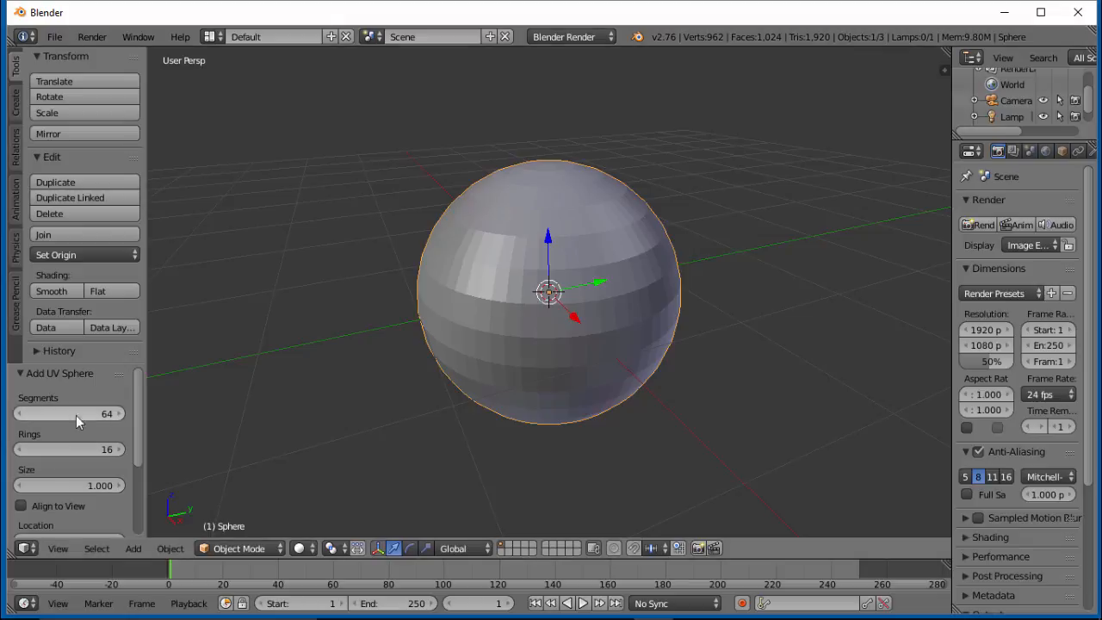
mouse_move(503, 272)
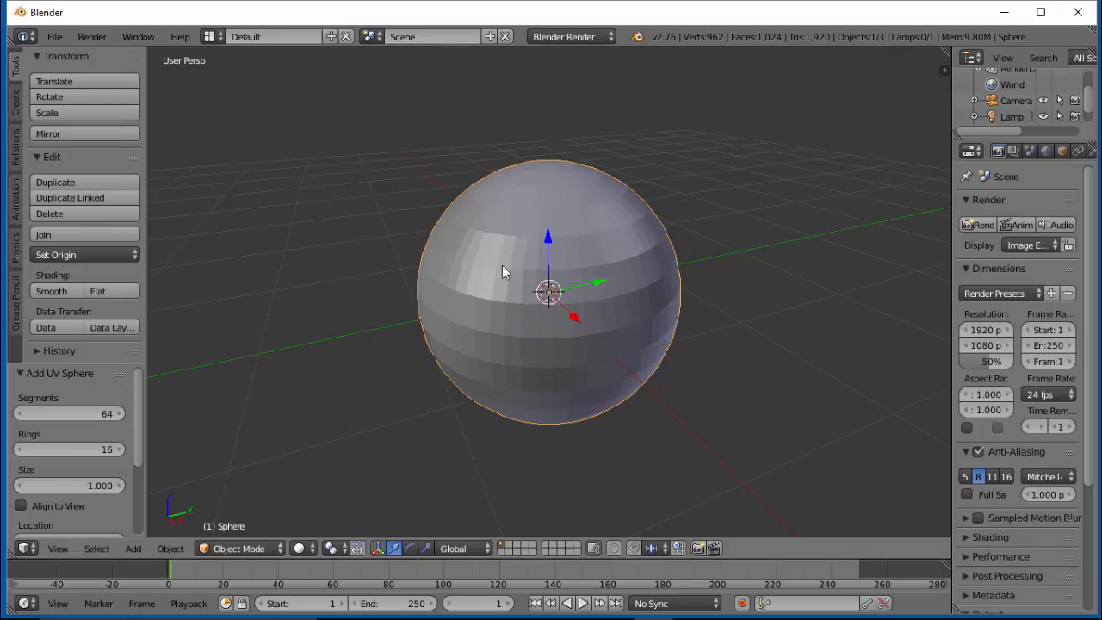
mouse_move(12, 473)
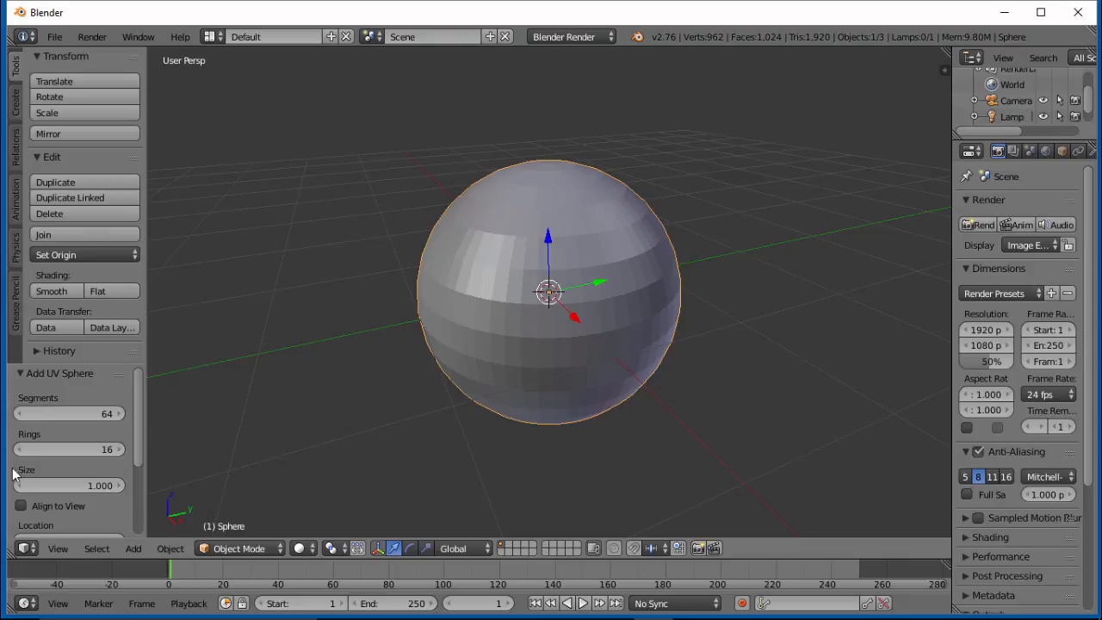
mouse_move(601, 242)
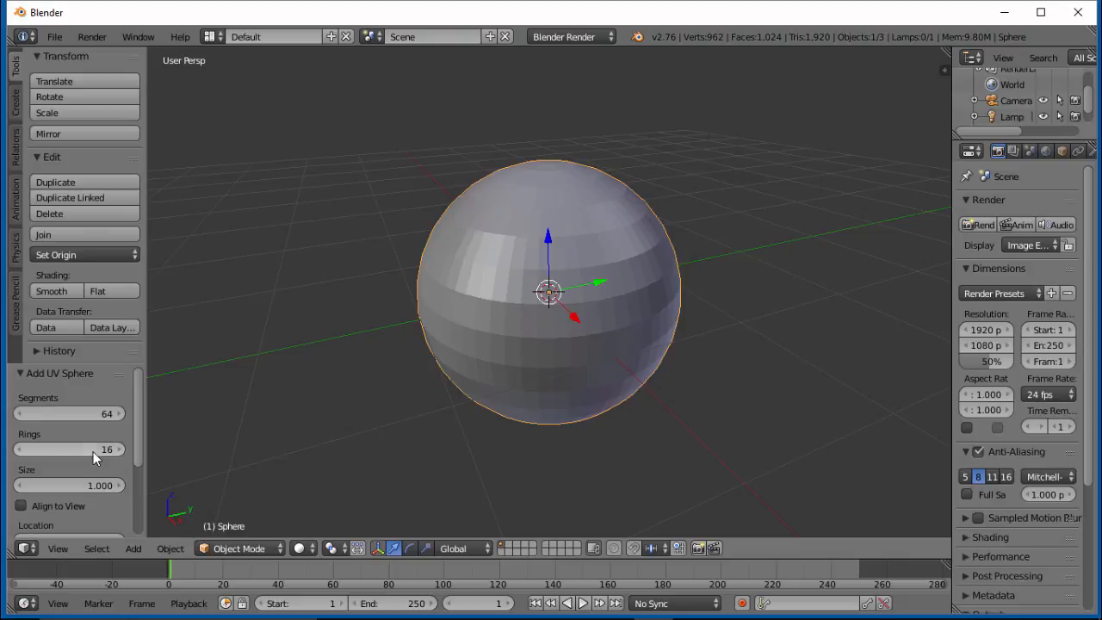
click(69, 448)
text(32)
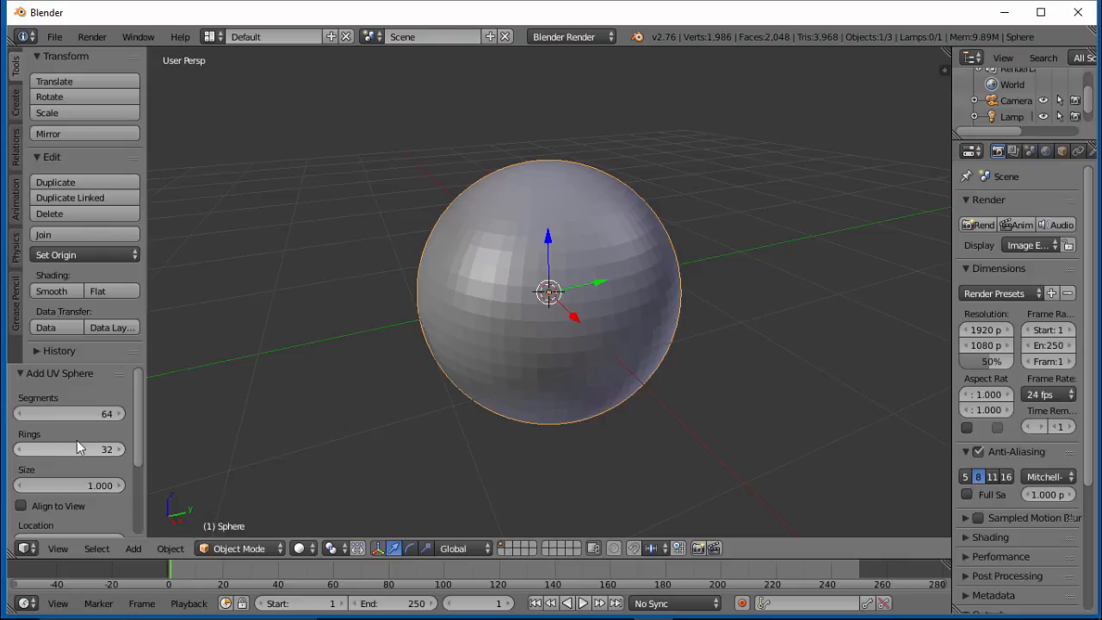
mouse_move(241, 421)
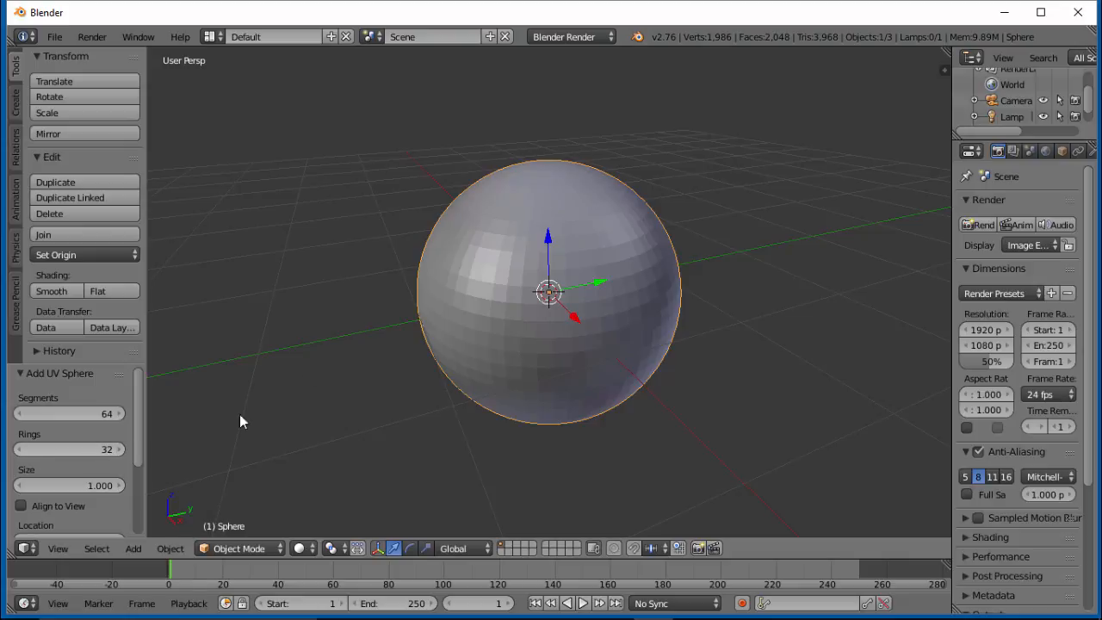
mouse_move(727, 49)
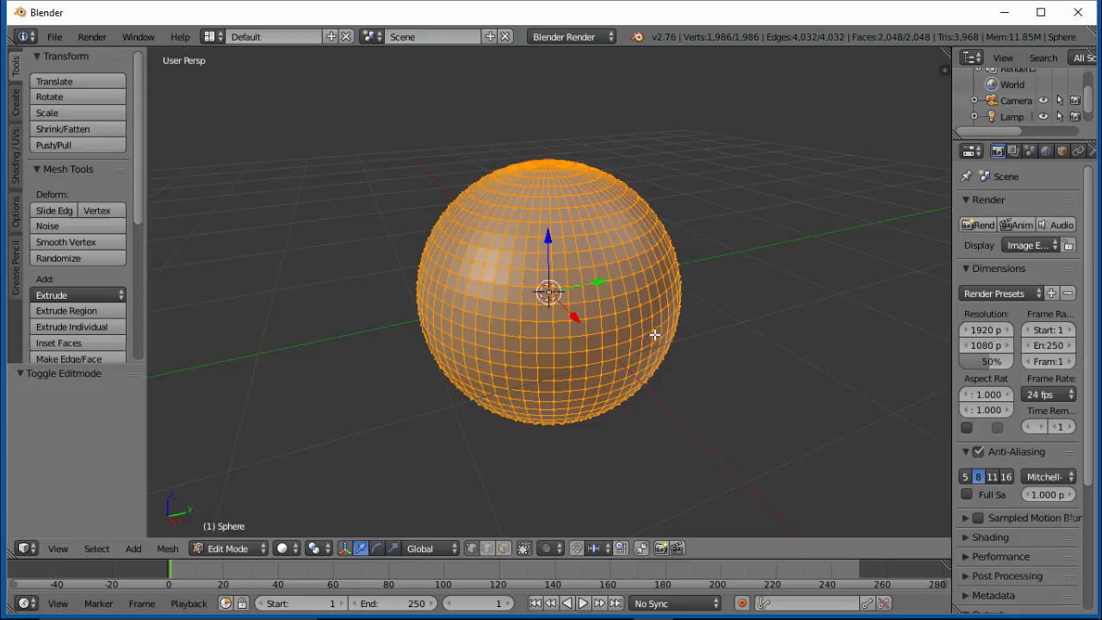
mouse_move(714, 51)
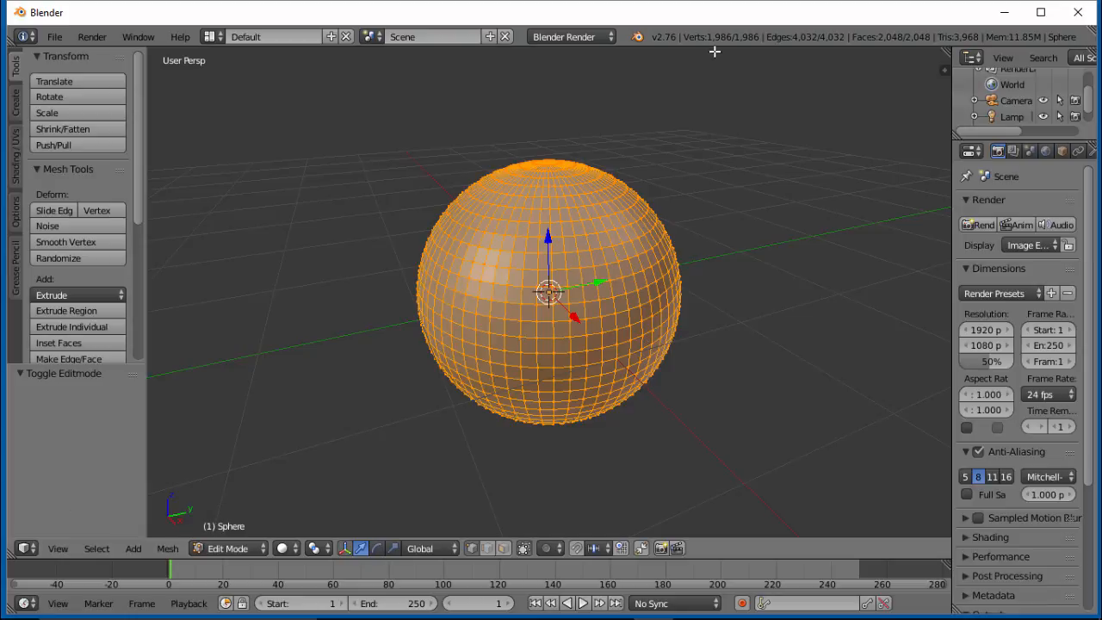
mouse_move(743, 48)
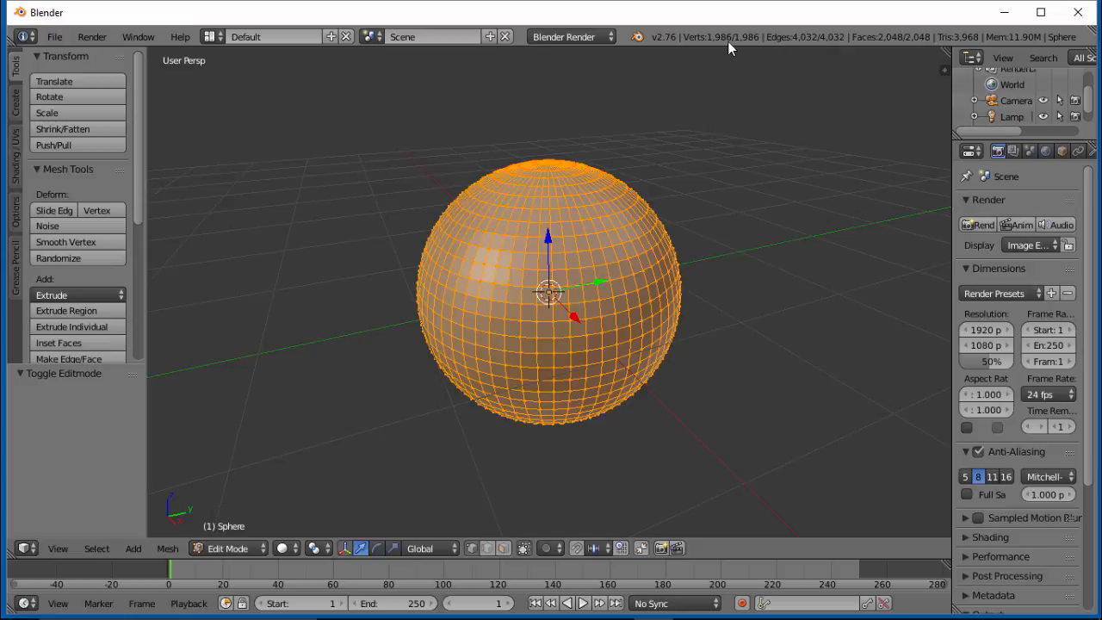
mouse_move(778, 230)
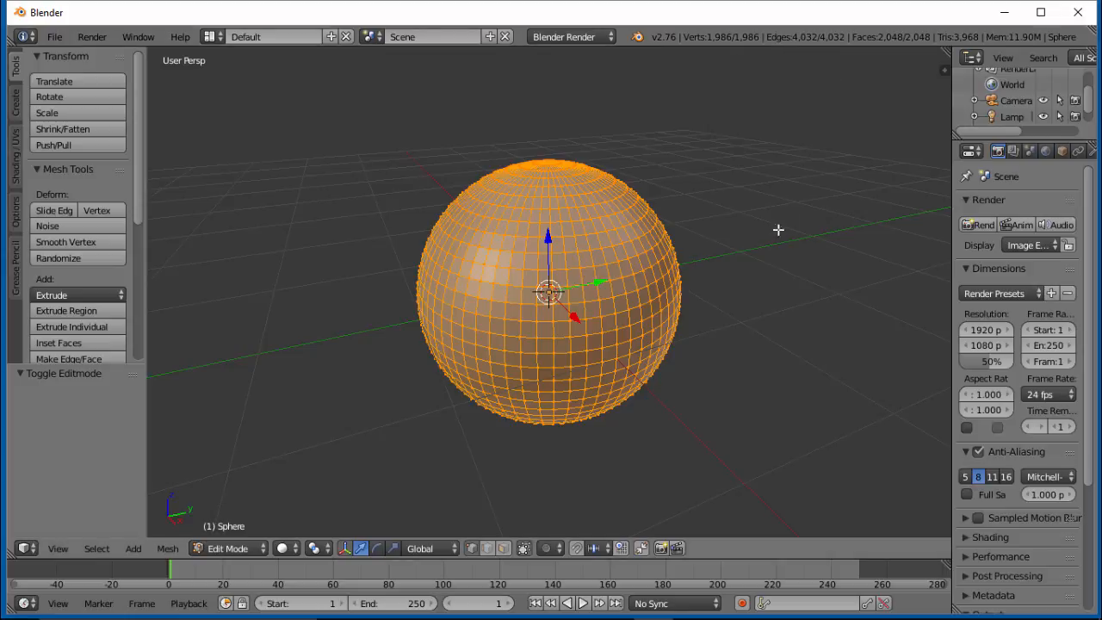
mouse_move(737, 330)
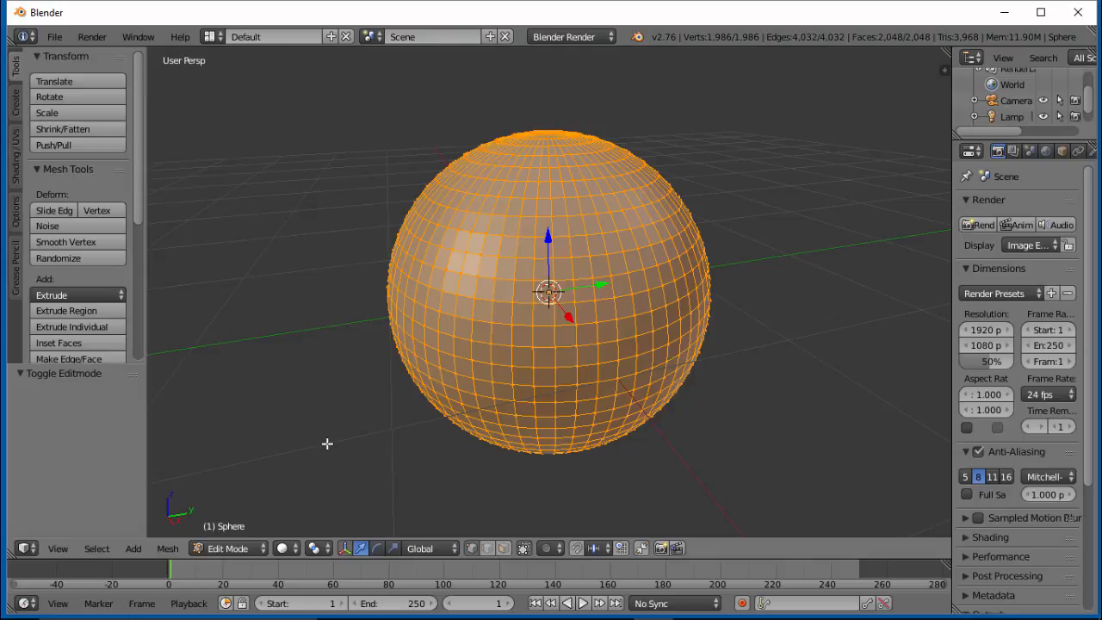
- Switch to Object Mode and delete the UV sphere, emptying the scene
click(228, 548)
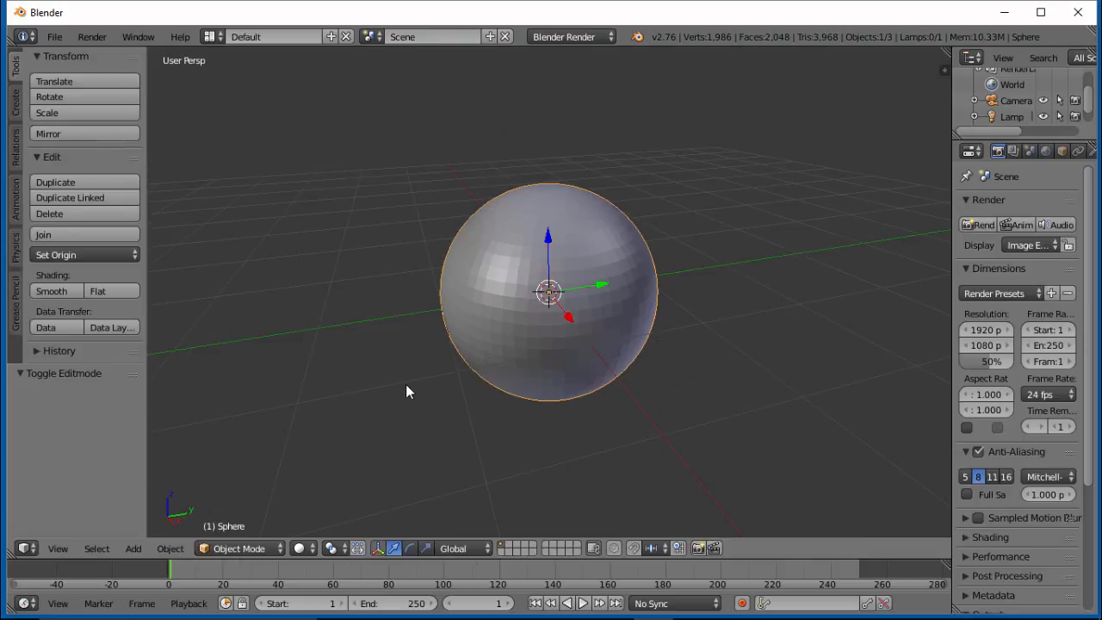
click(49, 212)
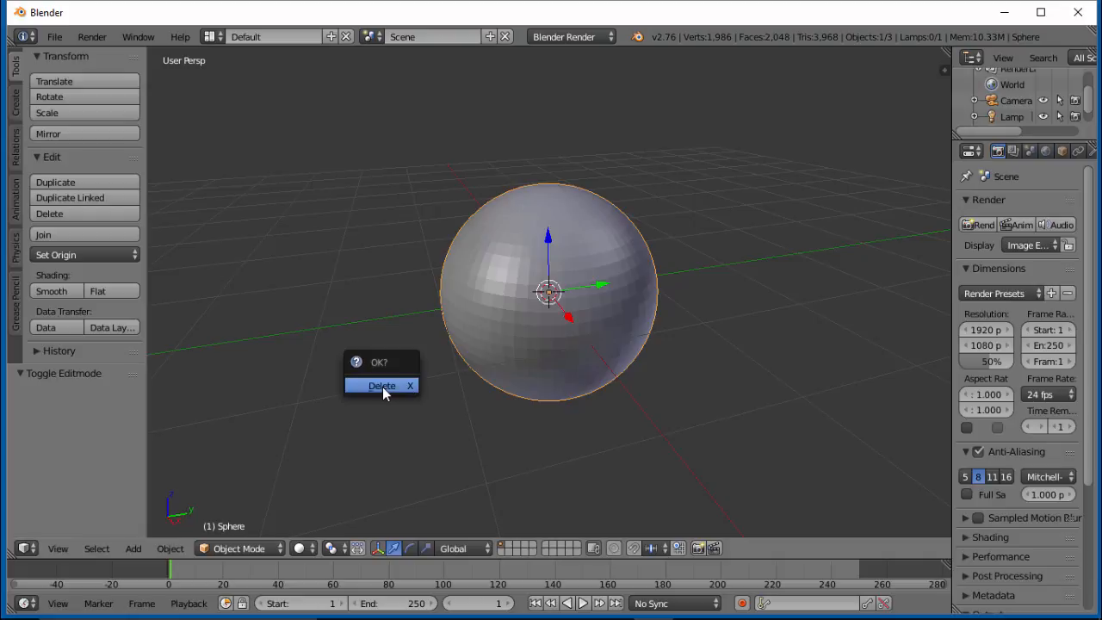
click(381, 385)
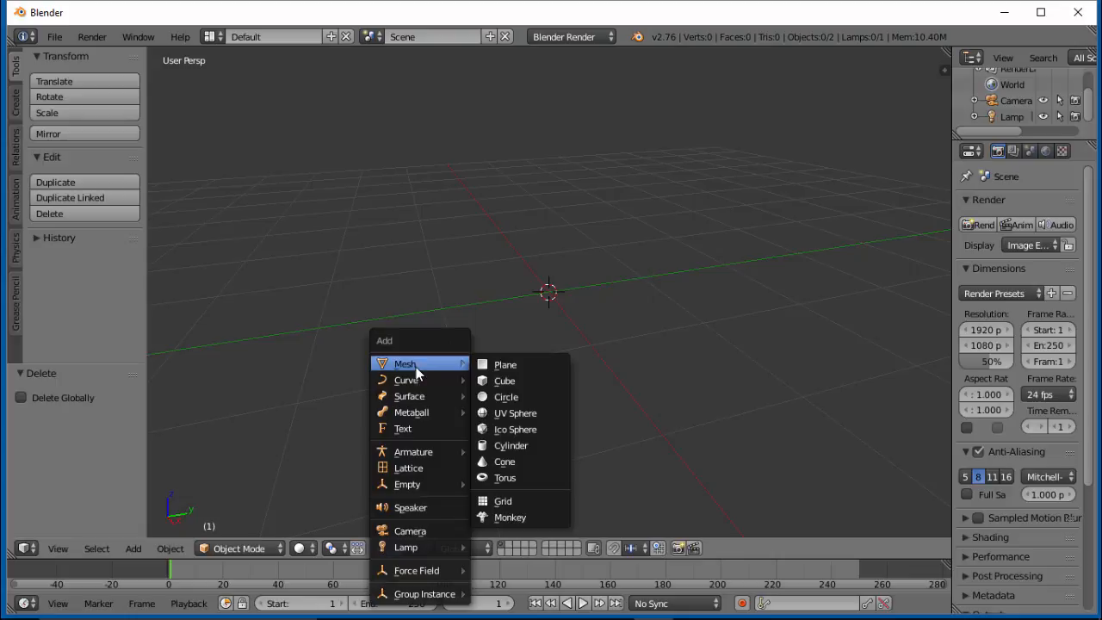
- Add a cube, zoom out, and enter Edit Mode with the specials menu showing
click(505, 380)
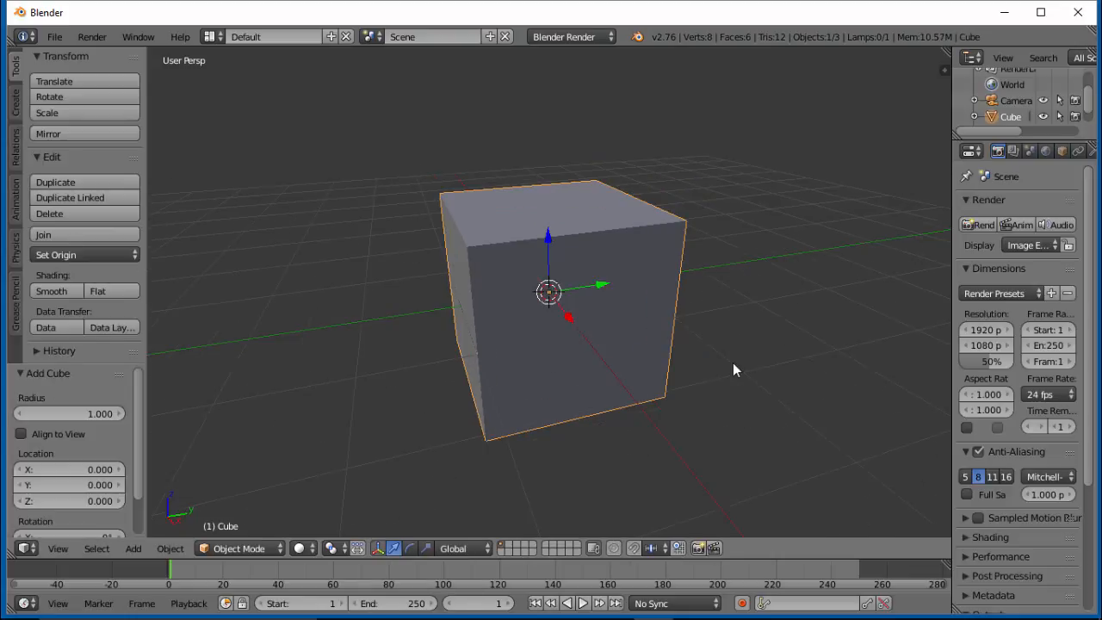
scroll(down, 3)
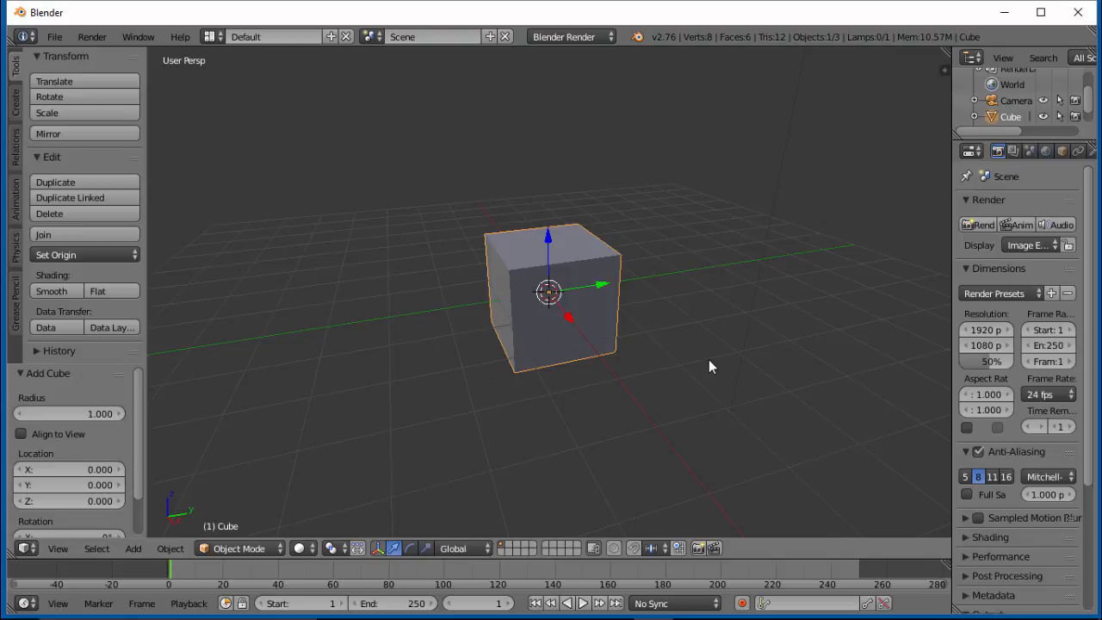
key(Tab)
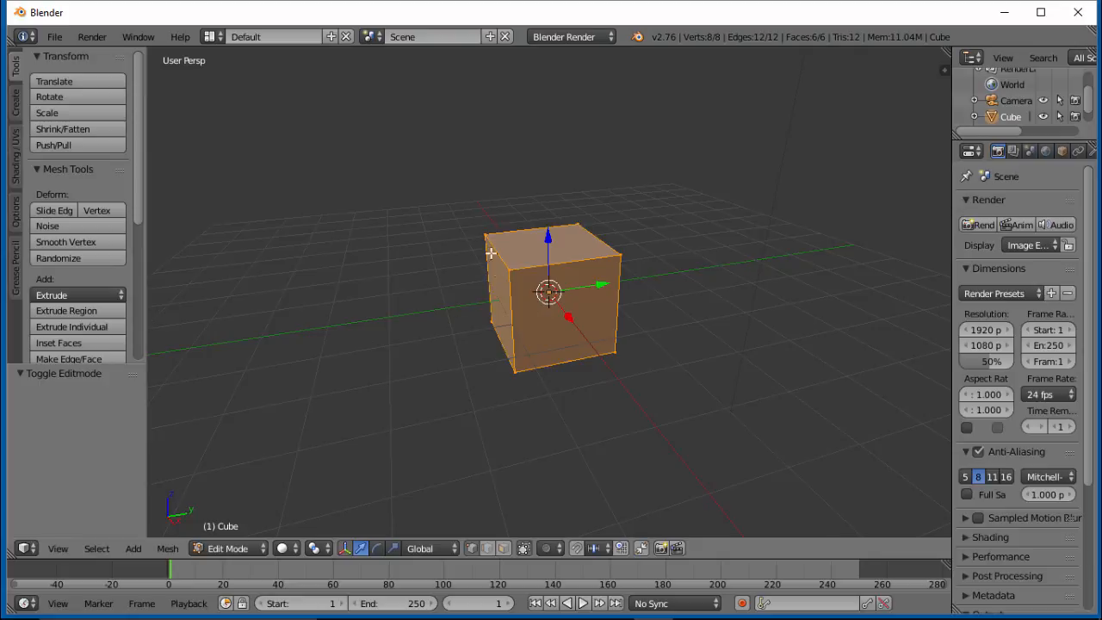
mouse_move(497, 255)
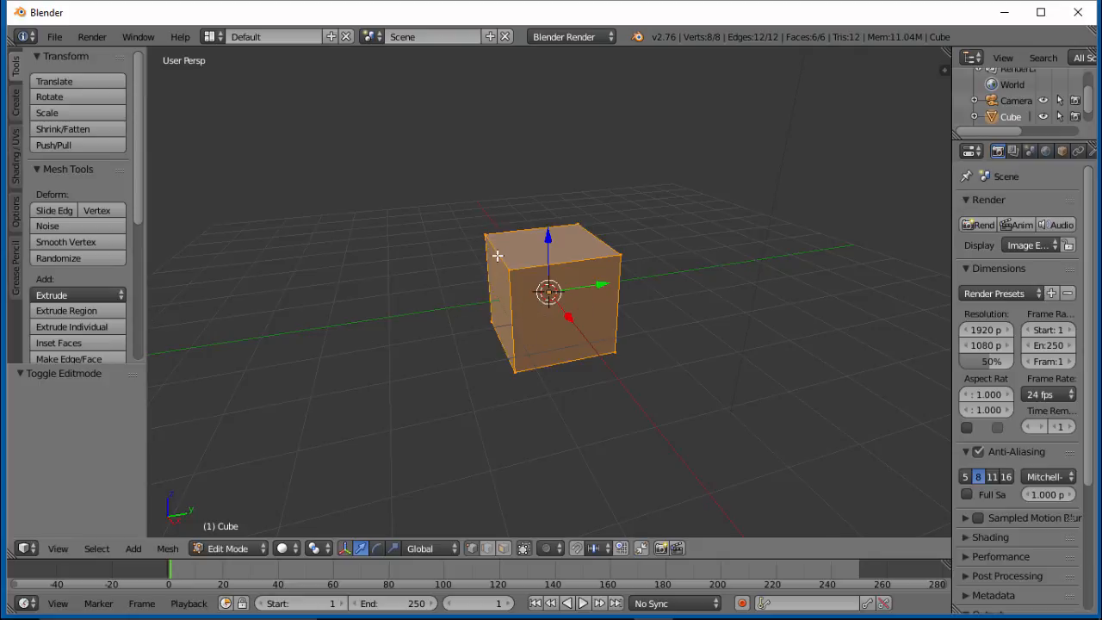
mouse_move(584, 291)
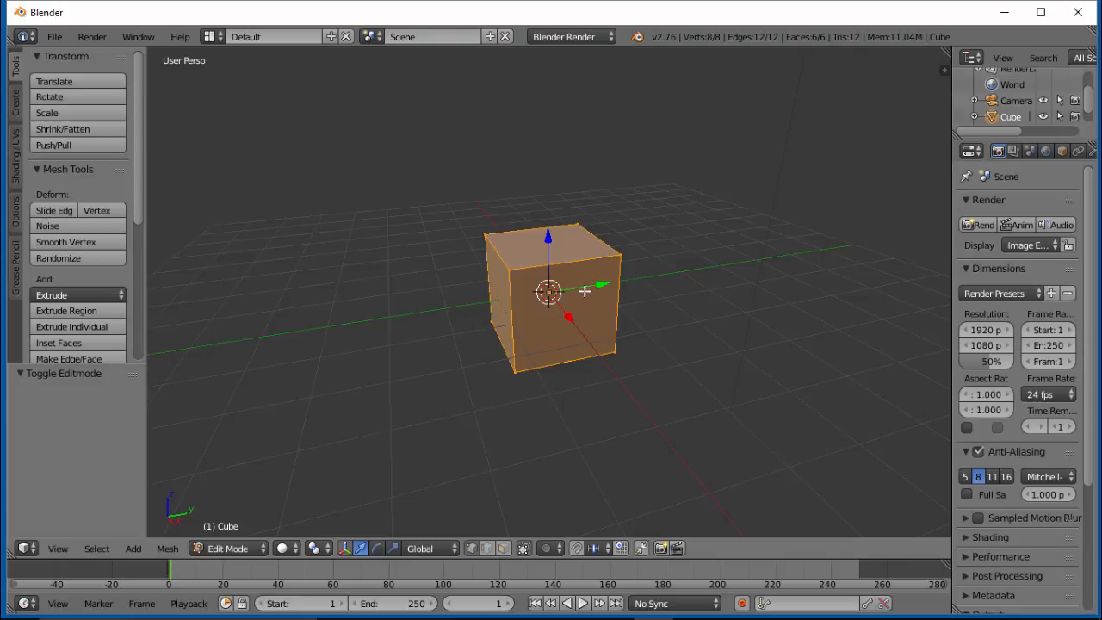
mouse_move(685, 317)
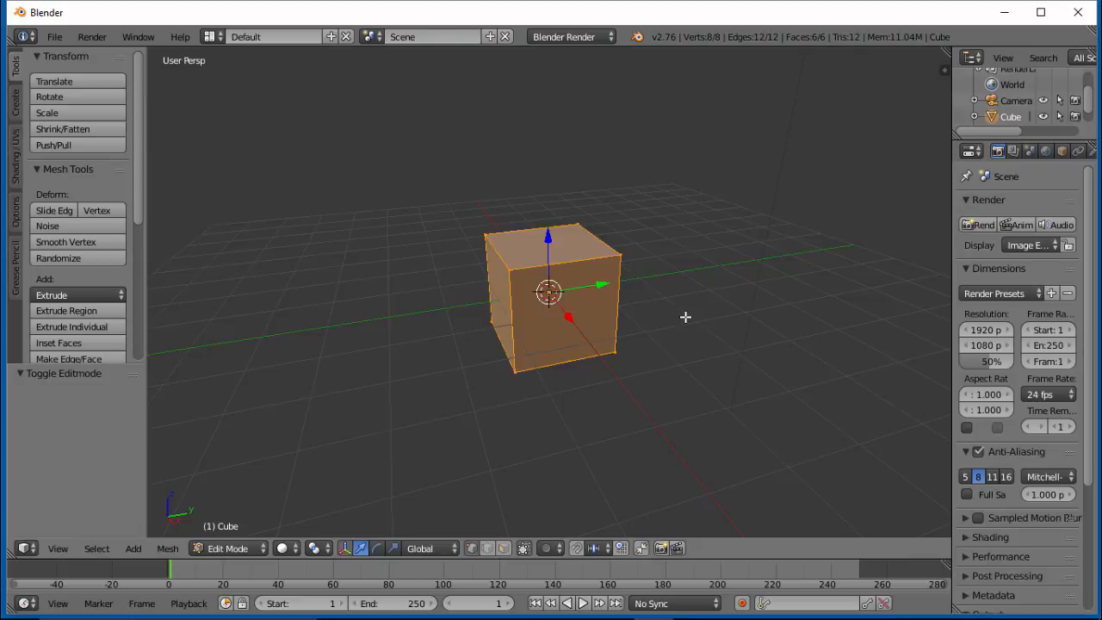
key(w)
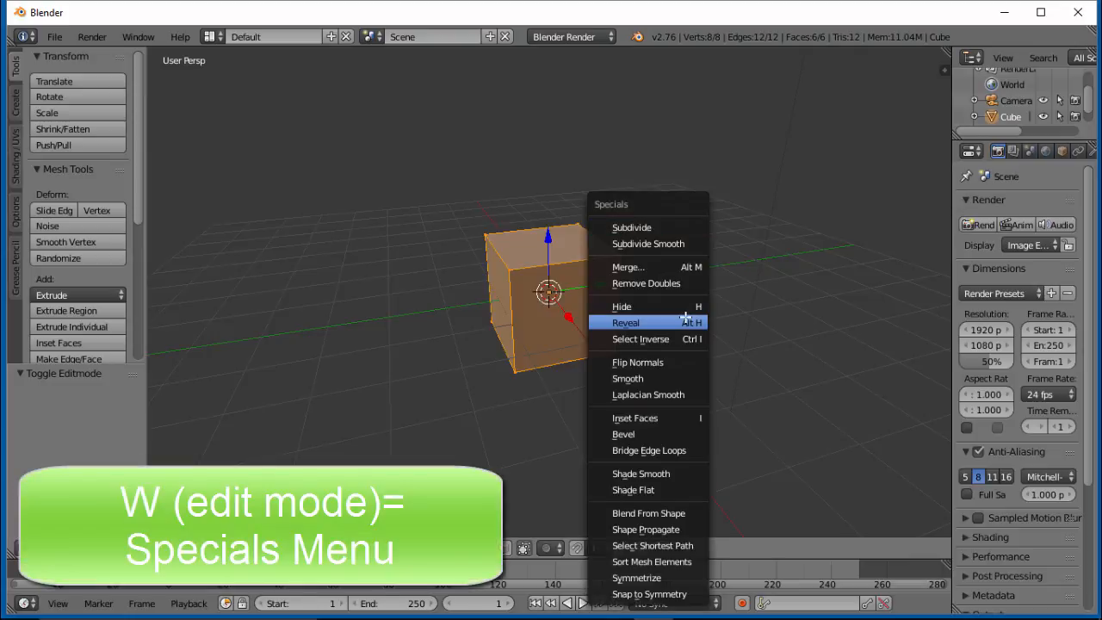
mouse_move(625, 228)
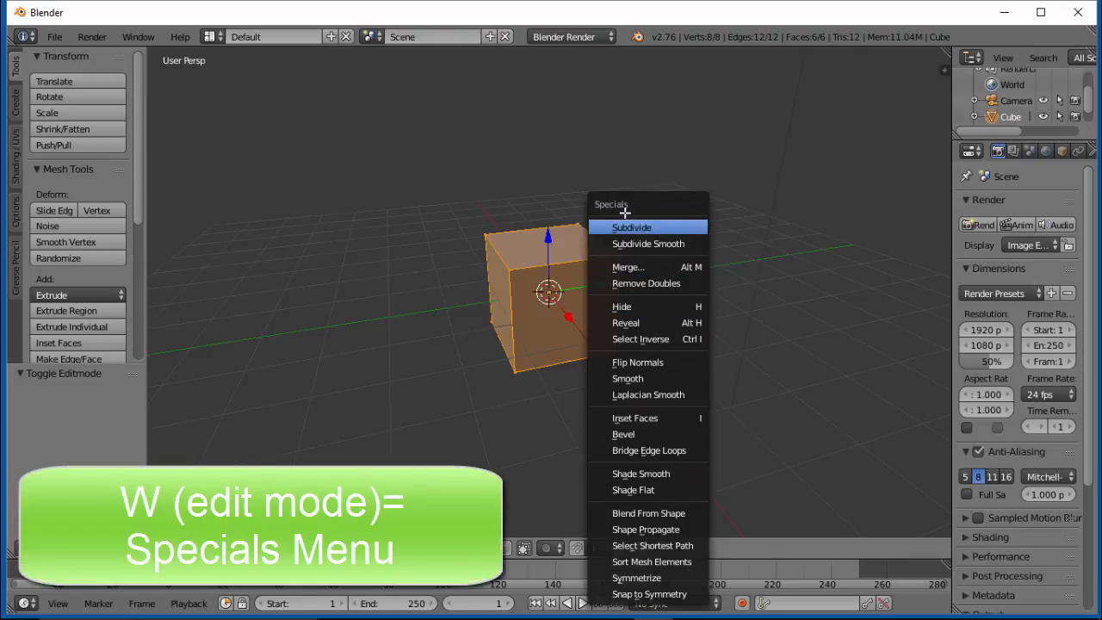
mouse_move(647, 244)
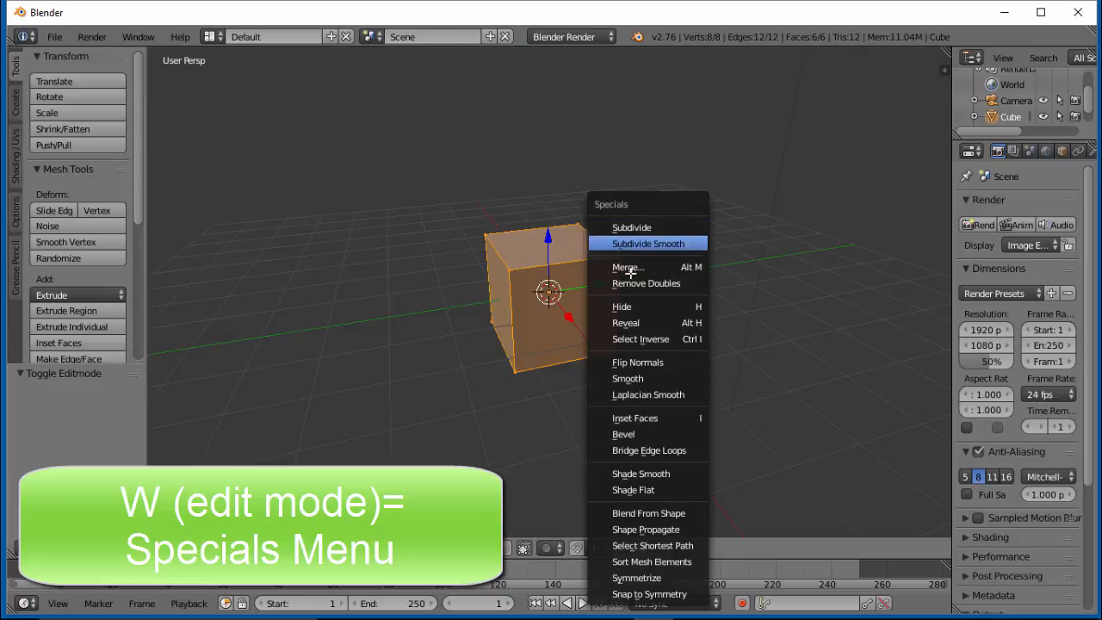
mouse_move(635, 267)
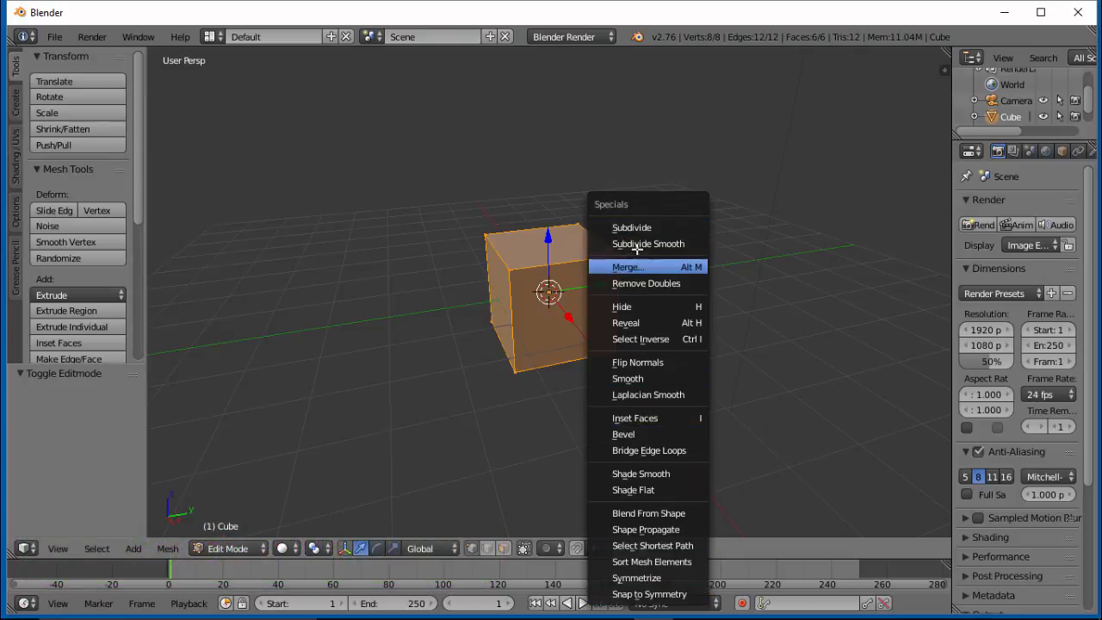
mouse_move(632, 227)
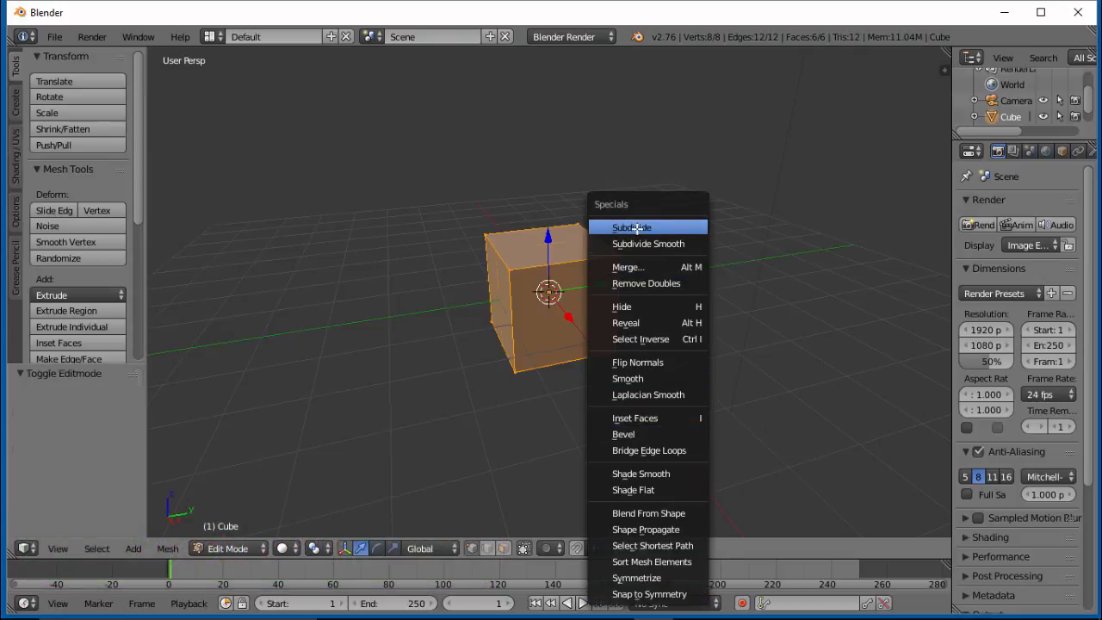
- Subdivide the cube with one cut, giving 26 vertices and 24 faces
click(632, 226)
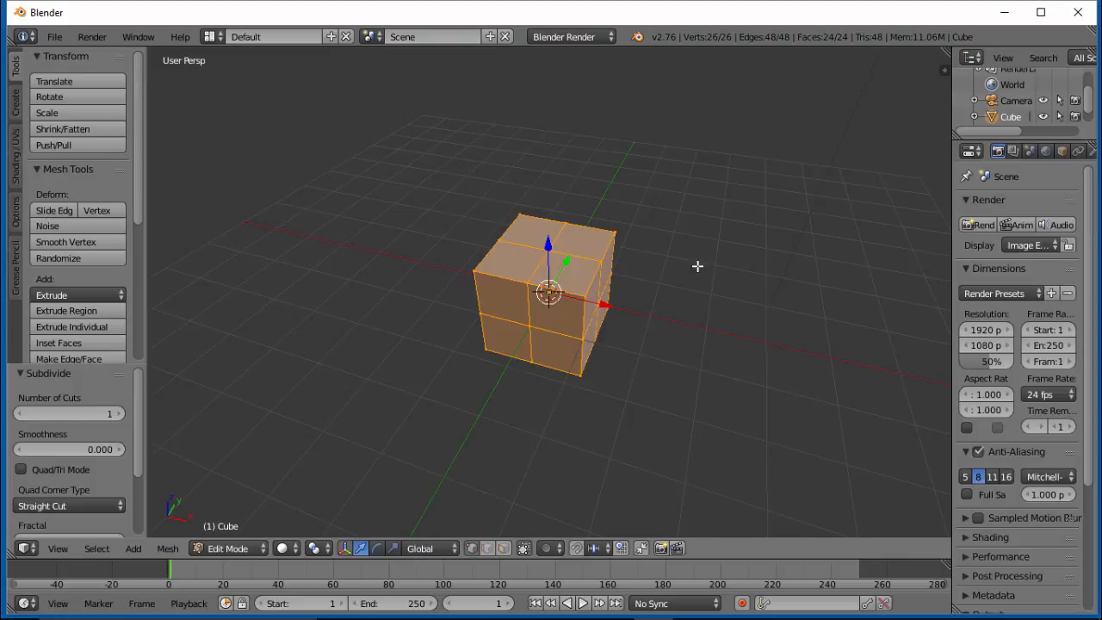
mouse_move(652, 298)
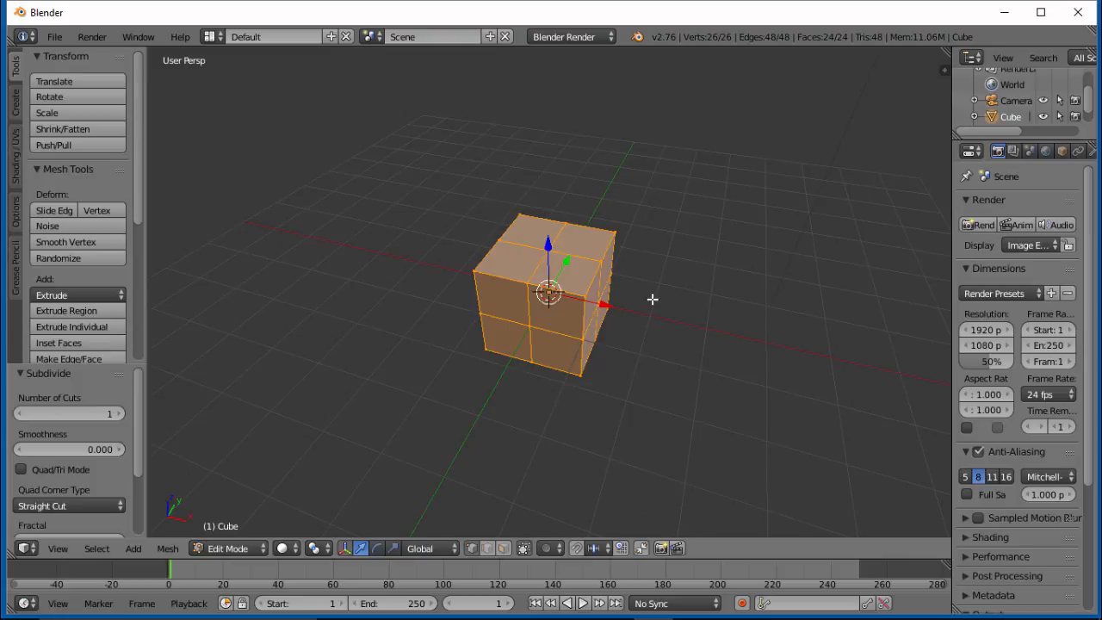
mouse_move(468, 305)
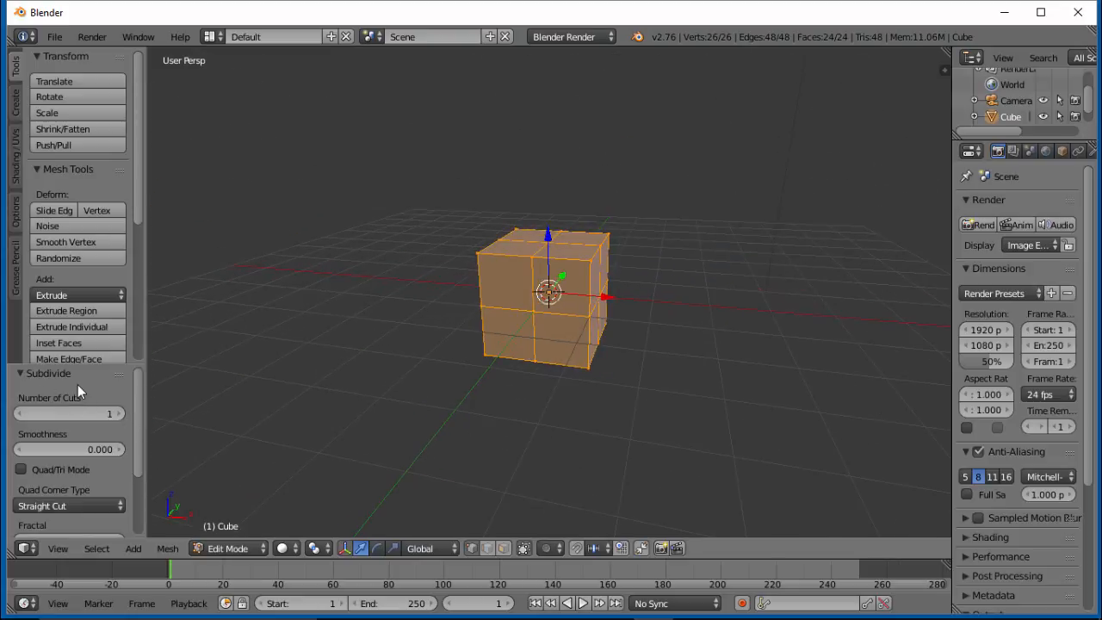
mouse_move(39, 400)
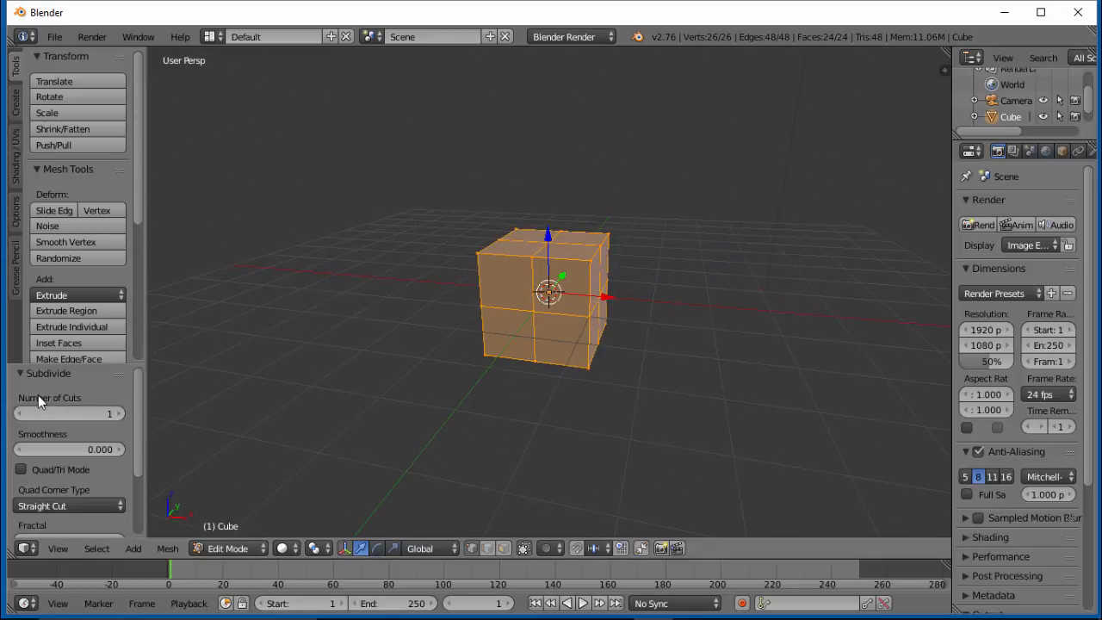
mouse_move(95, 402)
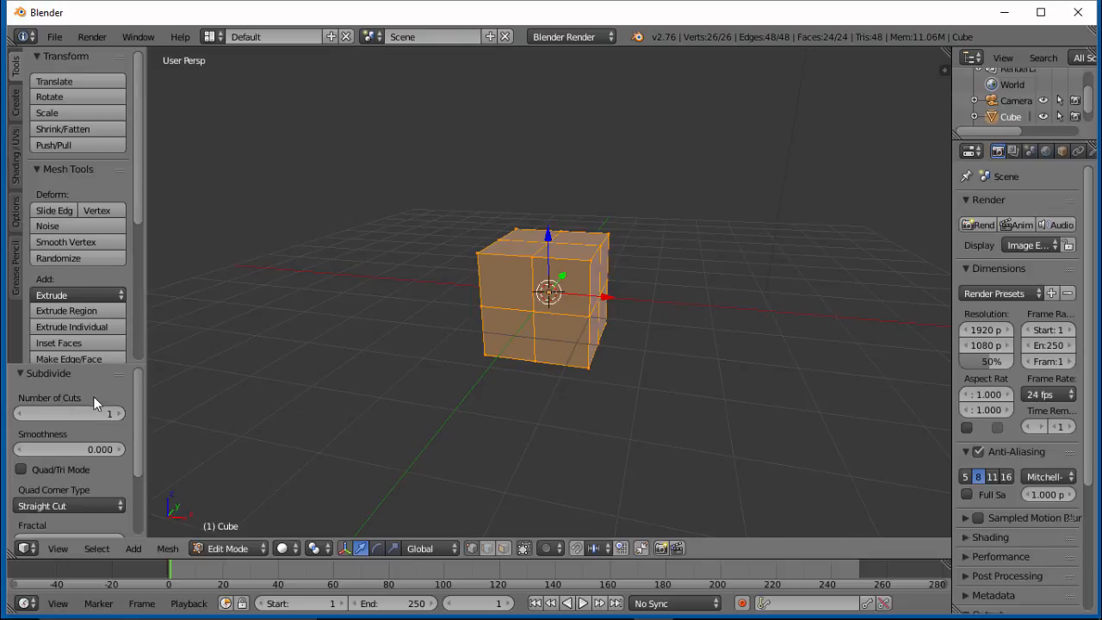
mouse_move(552, 220)
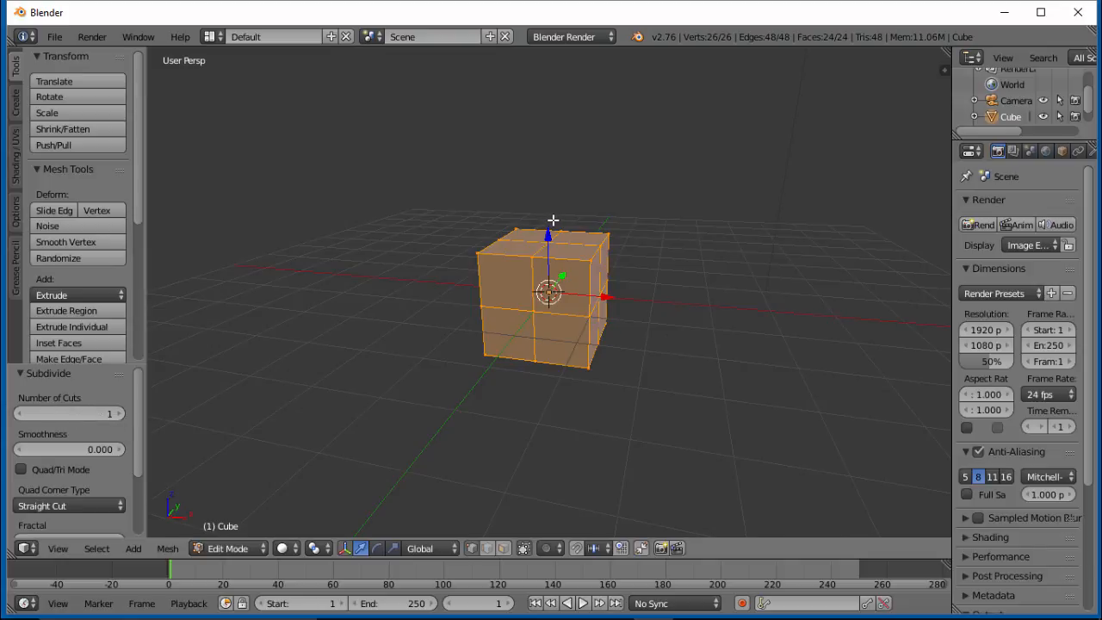
mouse_move(419, 288)
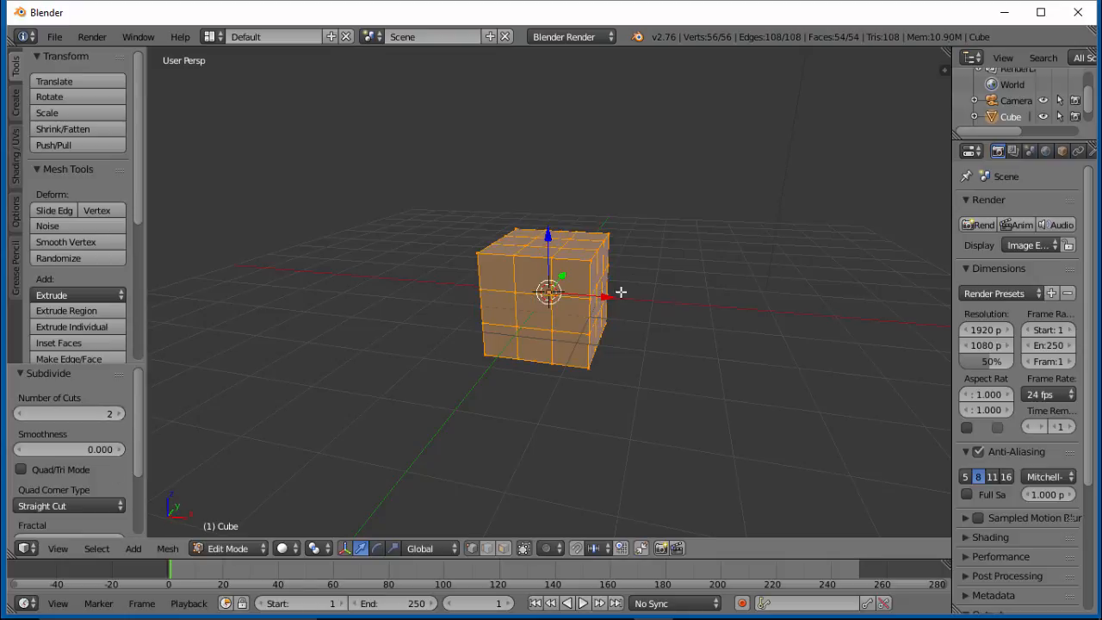
mouse_move(570, 255)
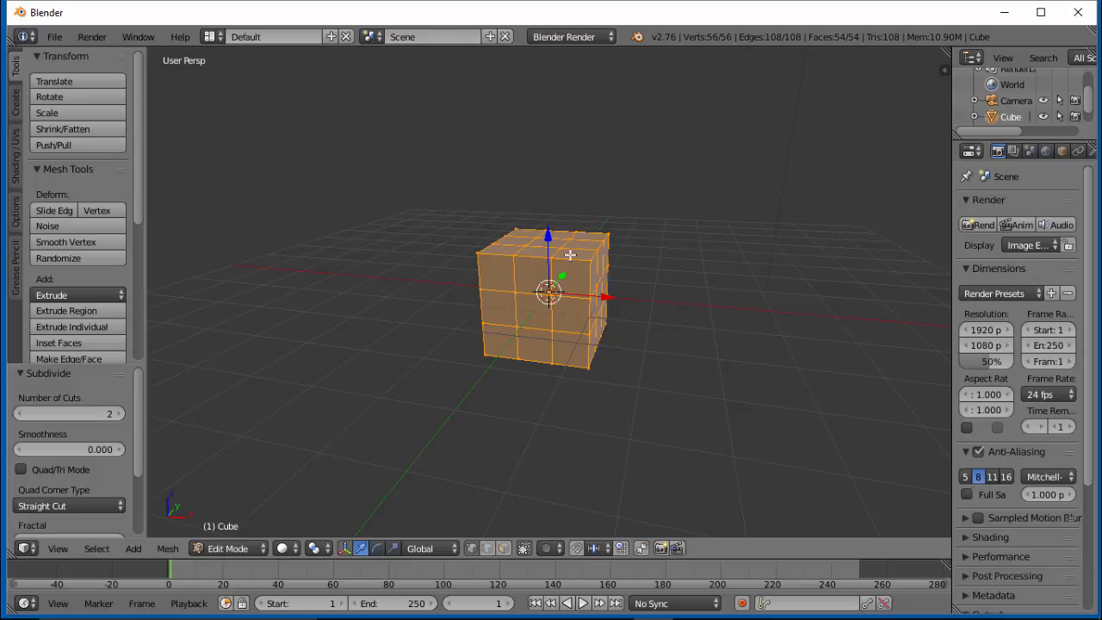
mouse_move(723, 47)
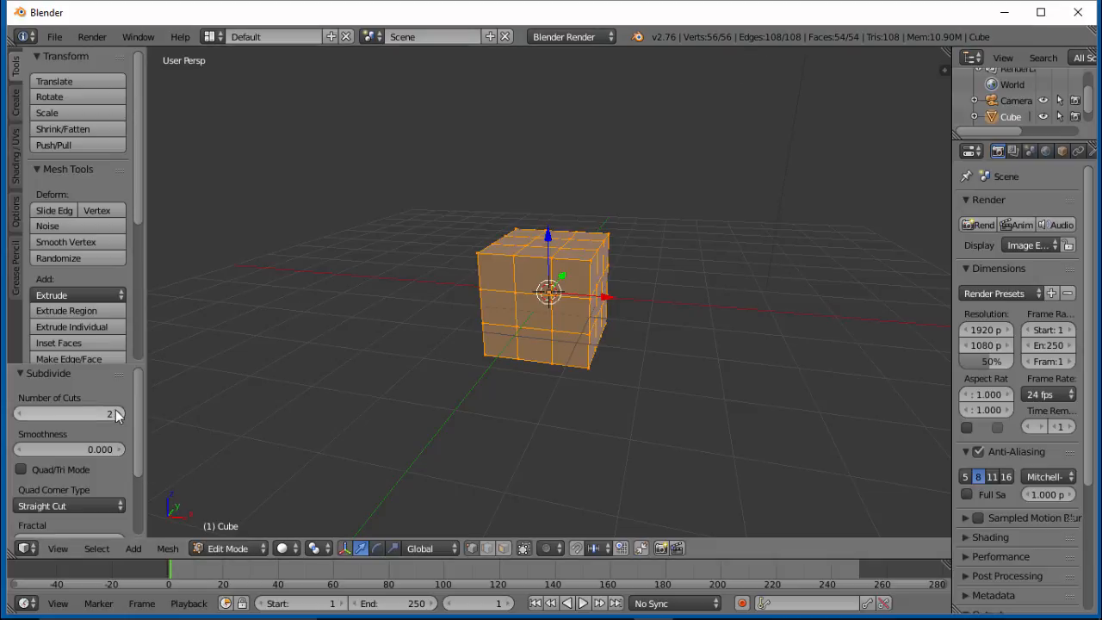
- Raise Number of Cuts to 3, giving 98 vertices and 96 faces
click(113, 413)
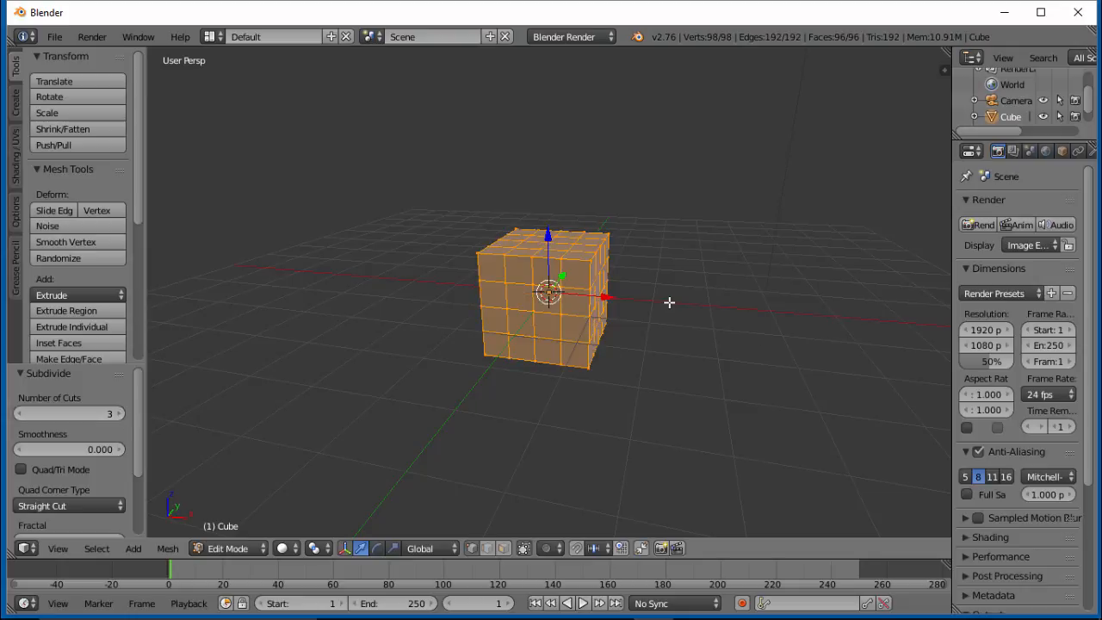